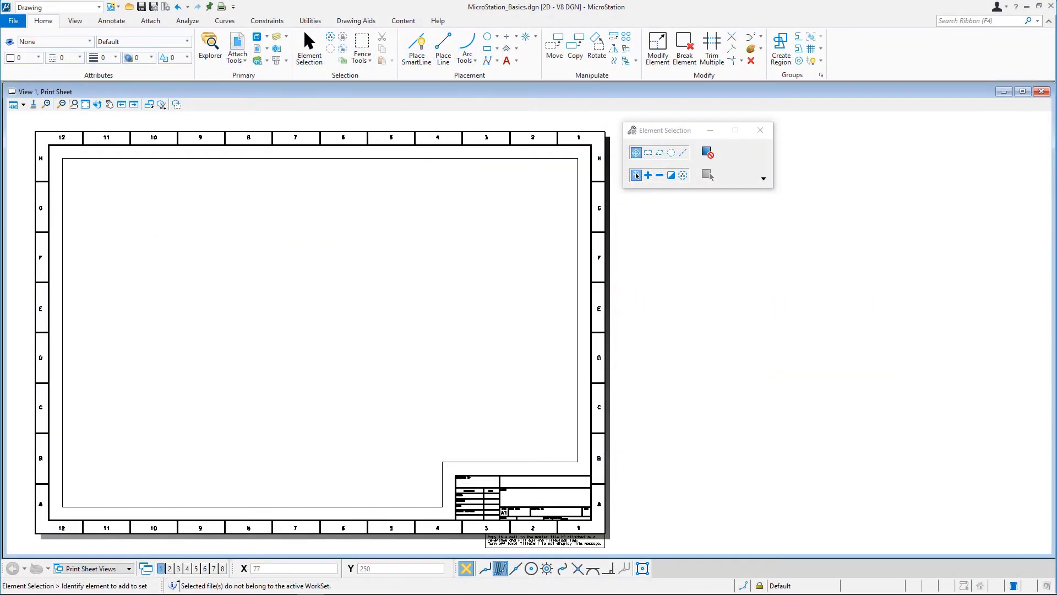
mouse_move(135, 215)
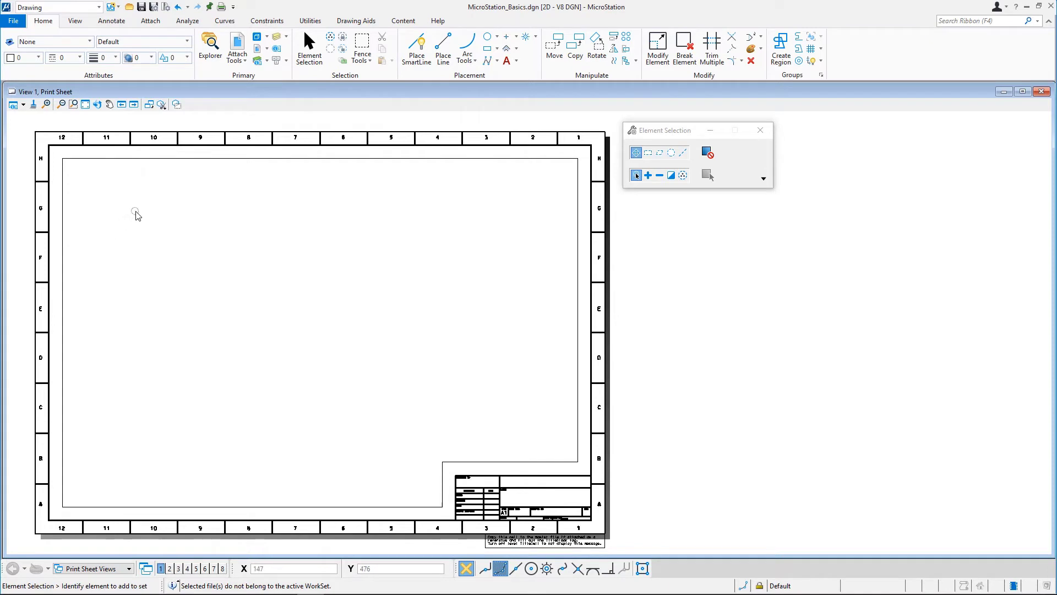
mouse_move(138, 214)
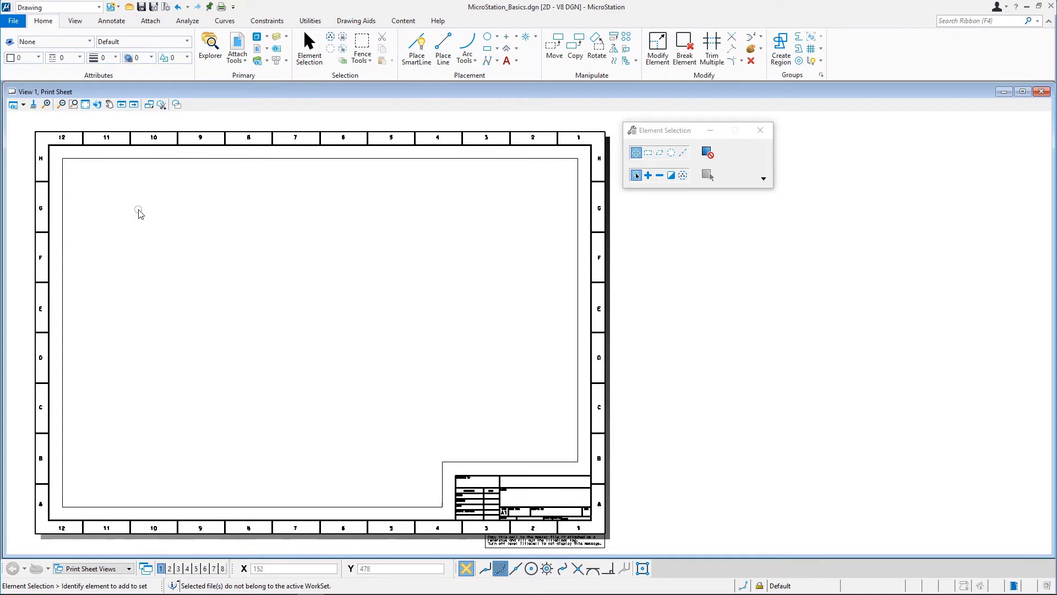
mouse_move(140, 213)
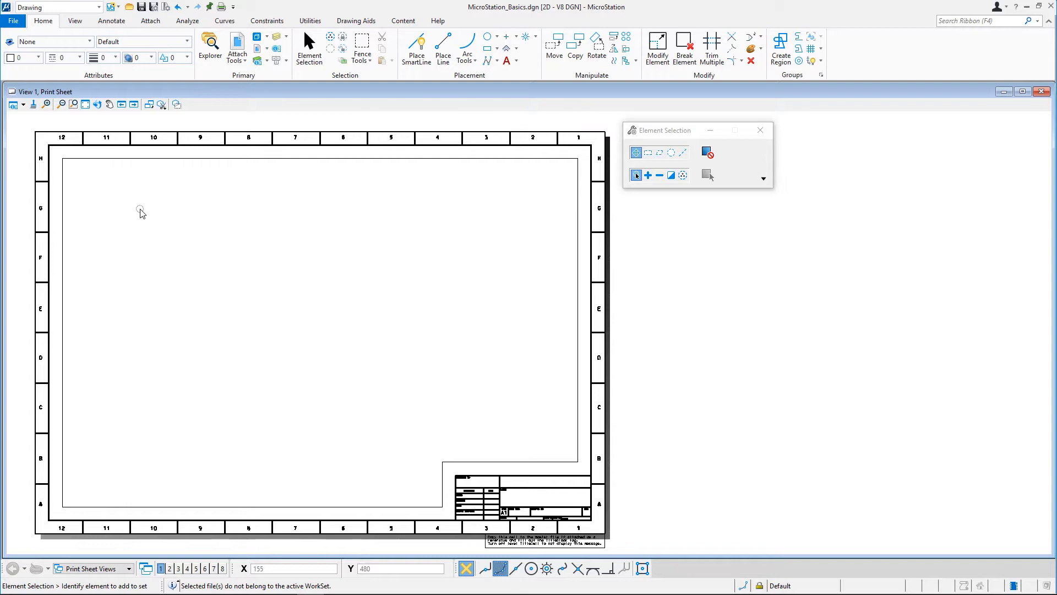
mouse_move(233, 92)
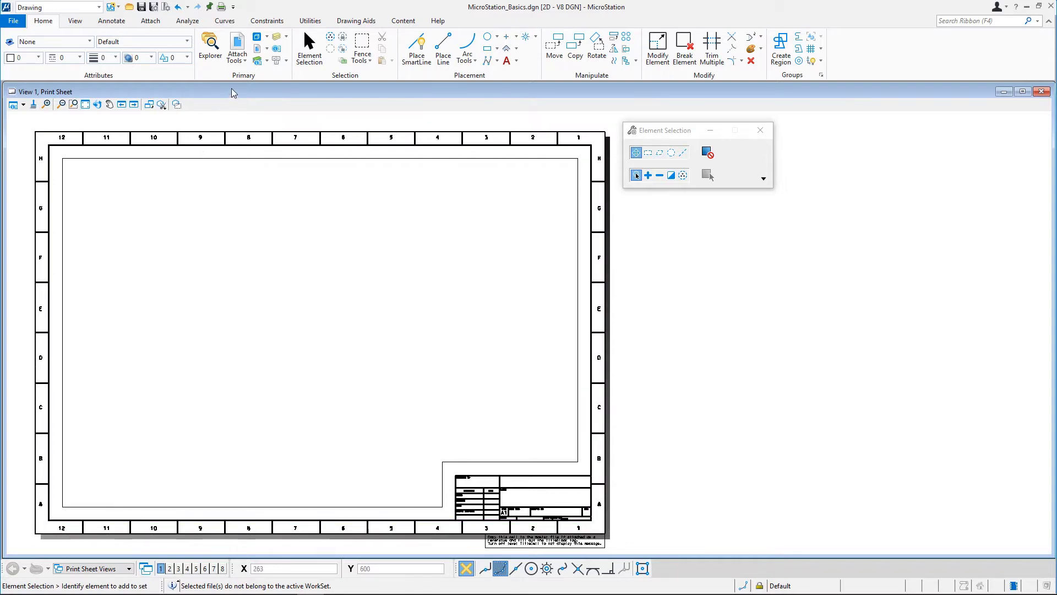
- From the References dialog, choose BSI300AE9-Atrium.dgn as a new reference attachment
left_click(237, 48)
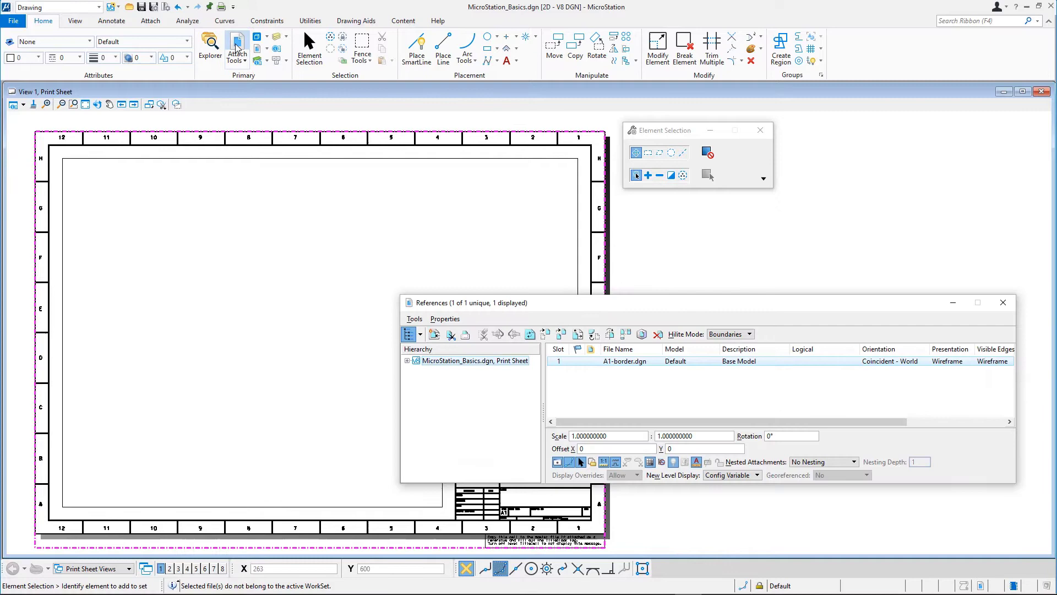
mouse_move(434, 333)
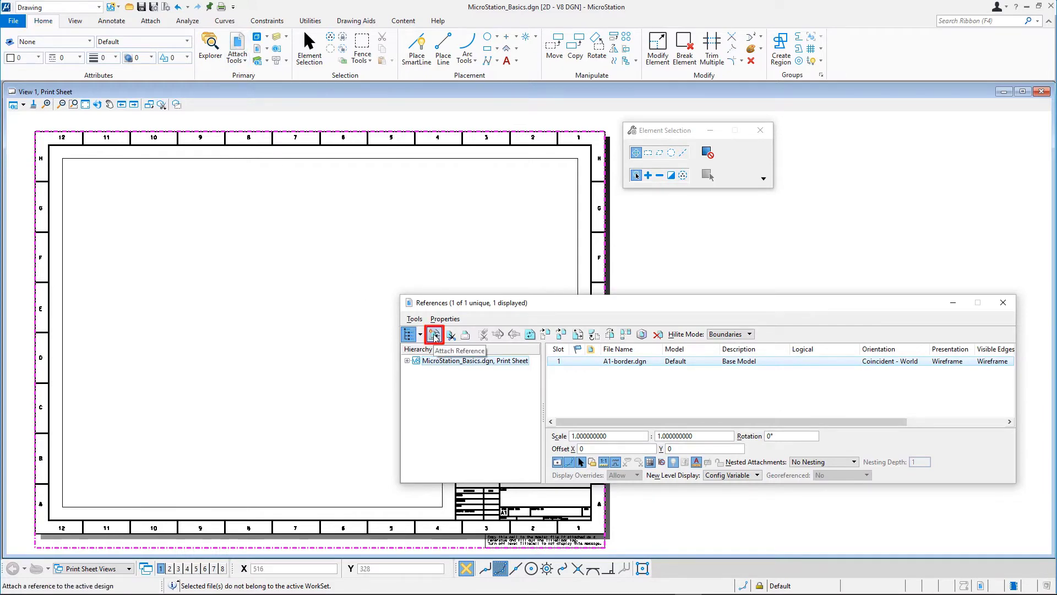
left_click(434, 334)
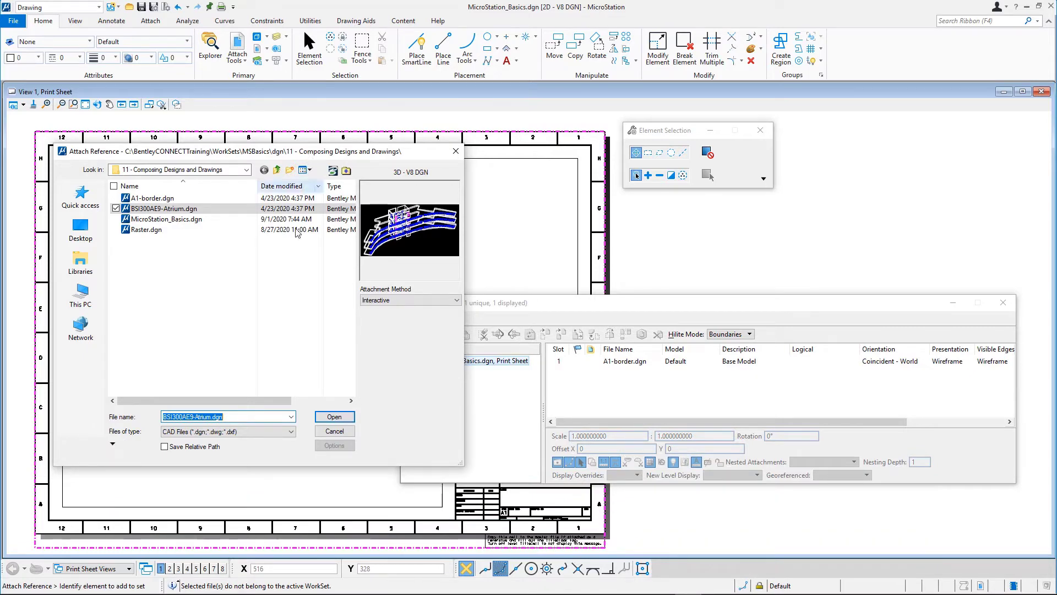
left_click(334, 416)
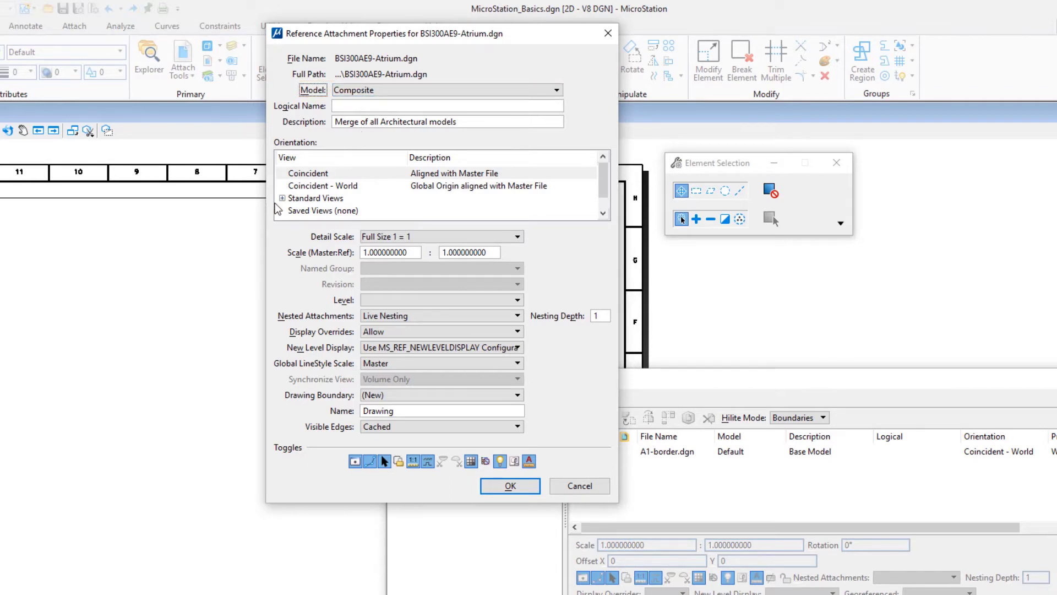
- Give the attachment Front orientation, logical name Front, 1:200 scale, nesting depth 4, no drawing boundary
left_click(275, 197)
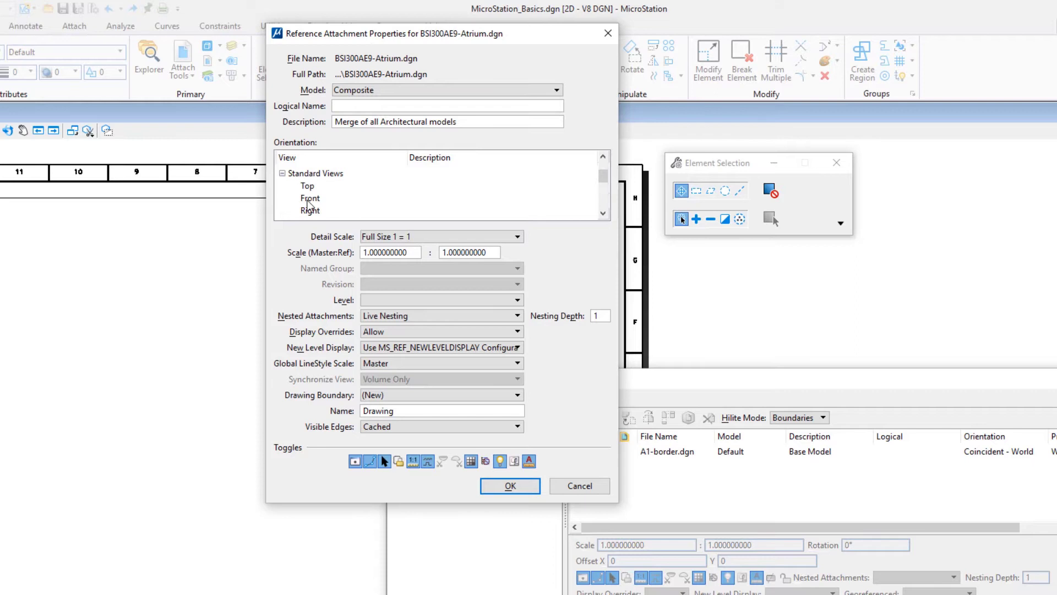
left_click(310, 197)
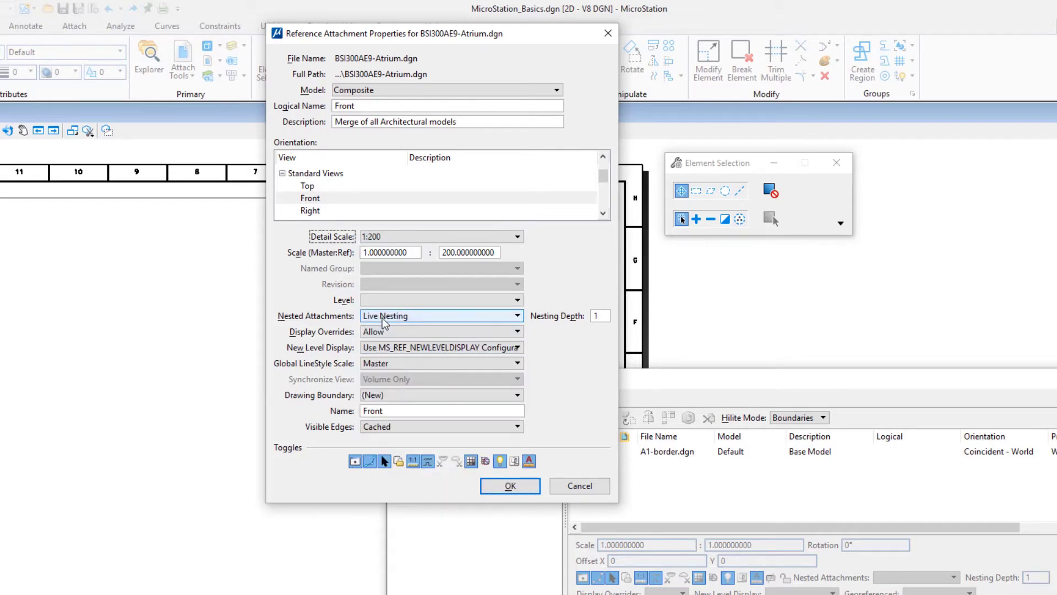
left_click(442, 316)
type("4")
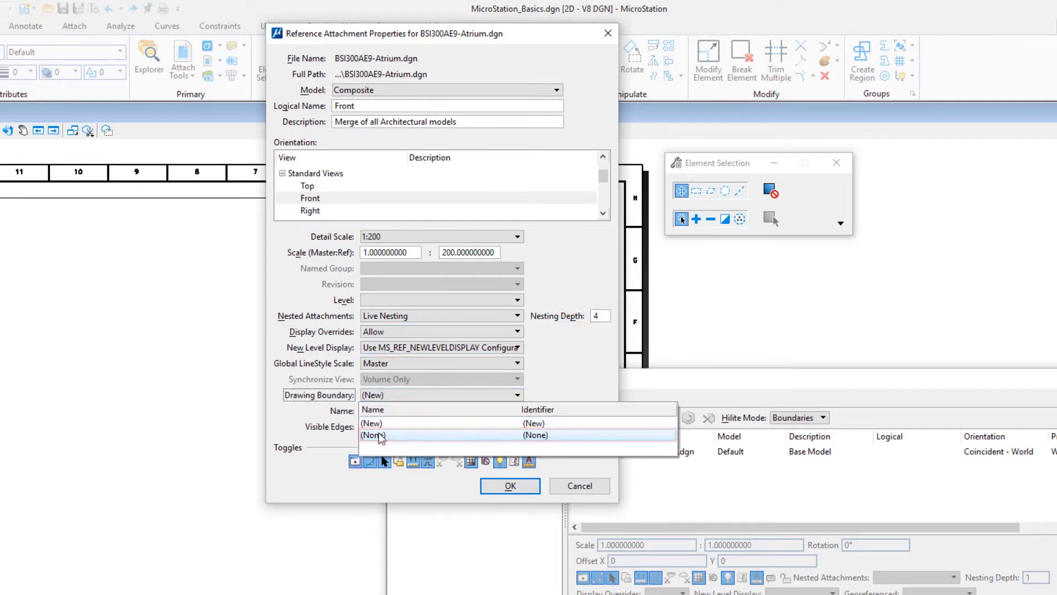
left_click(373, 435)
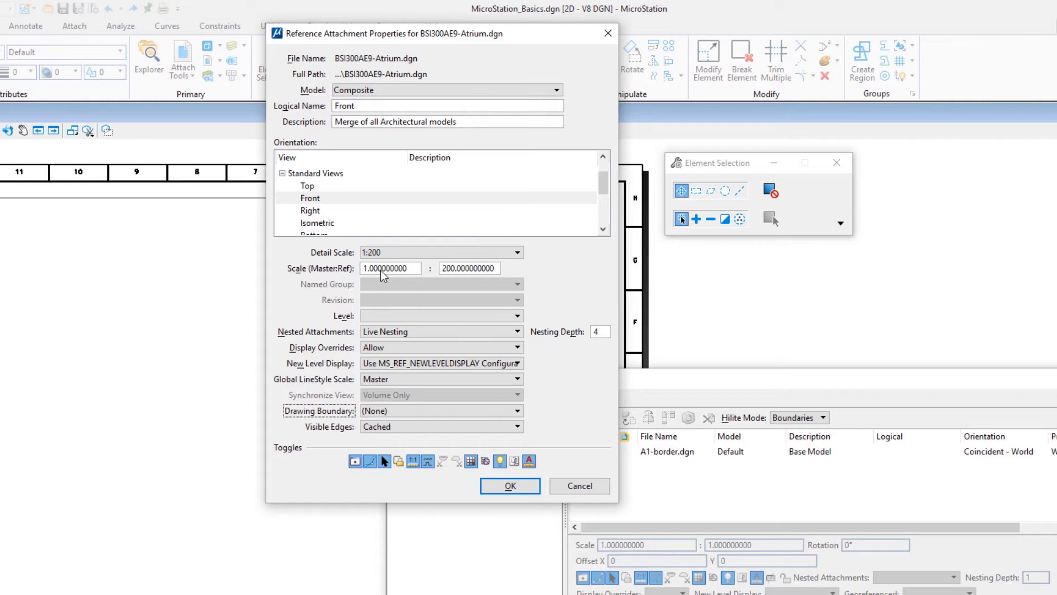
mouse_move(447, 277)
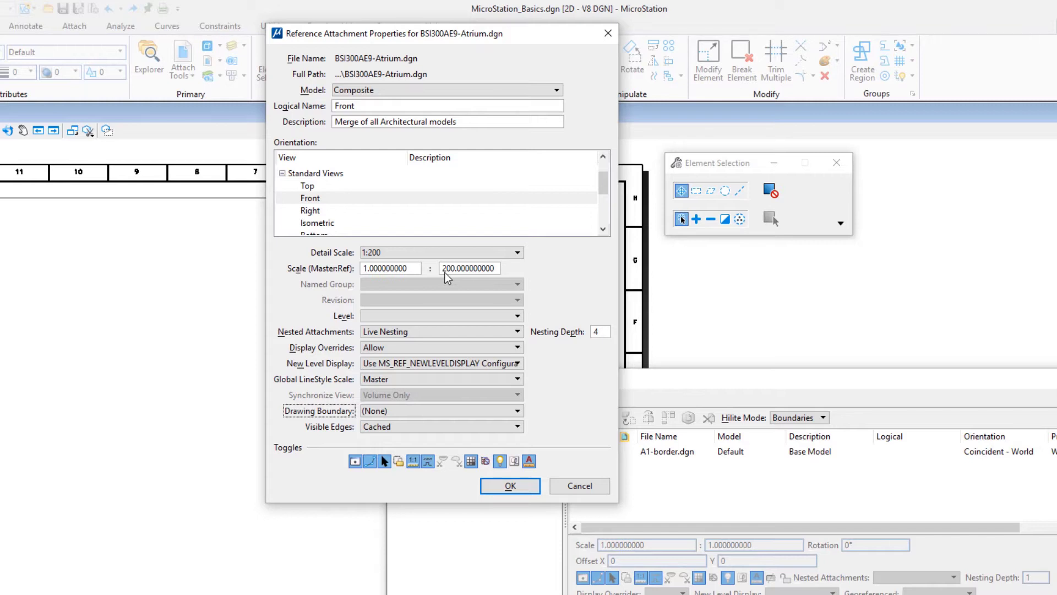
mouse_move(416, 284)
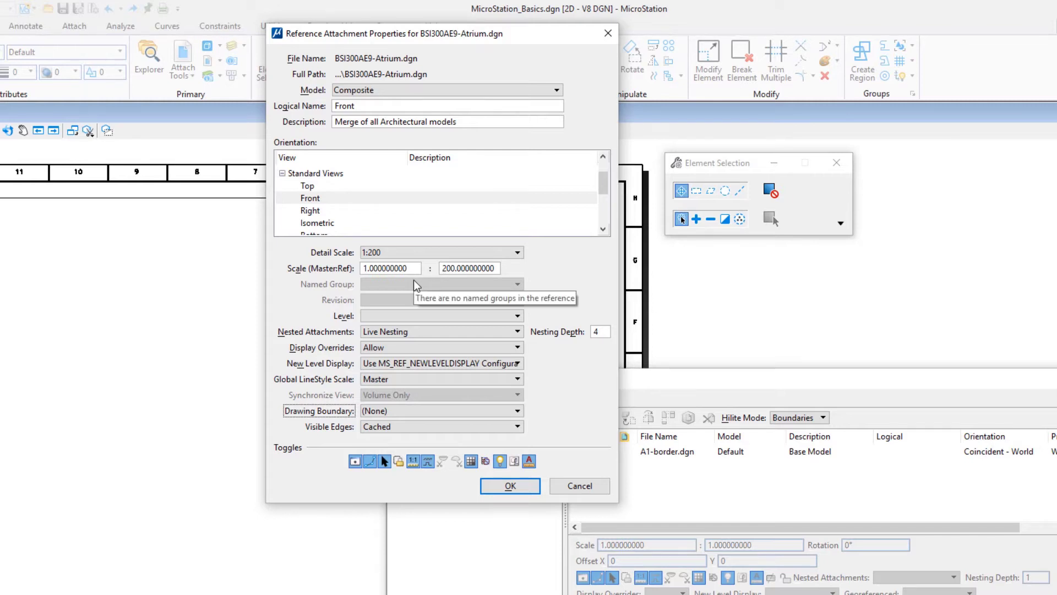
mouse_move(497, 286)
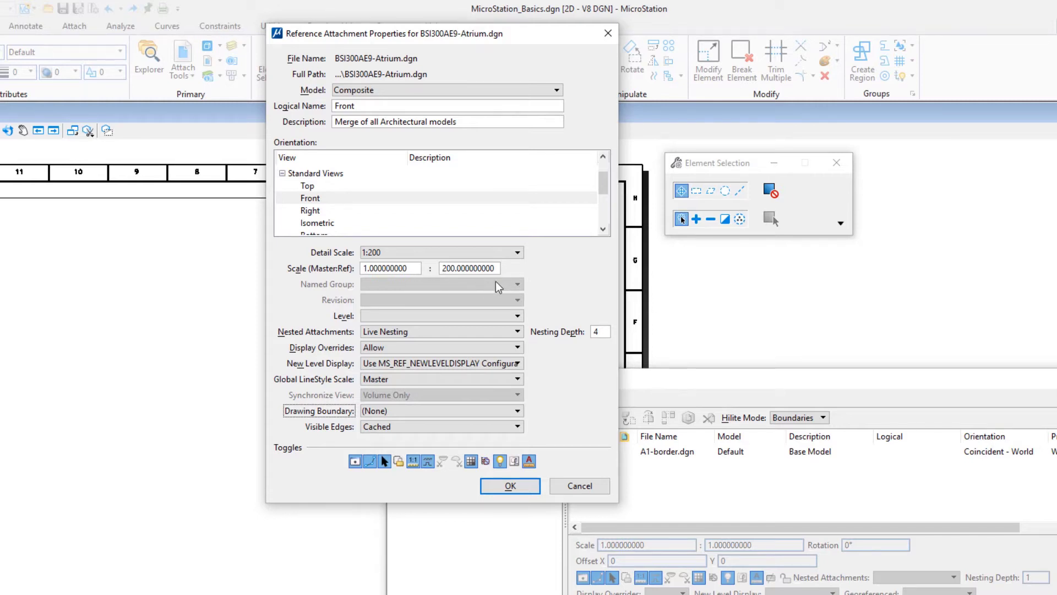
mouse_move(515, 272)
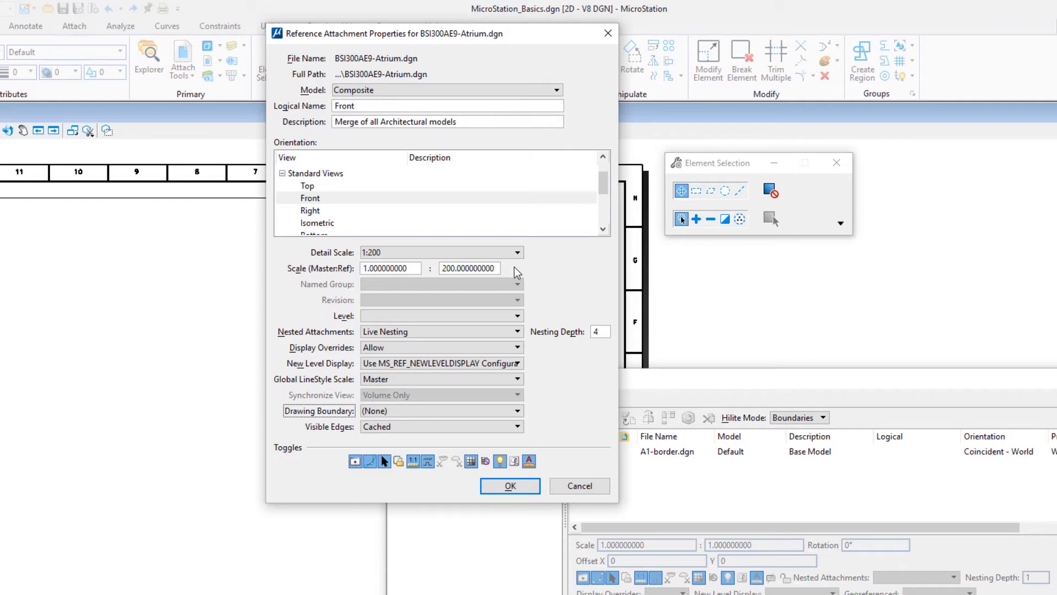
mouse_move(515, 273)
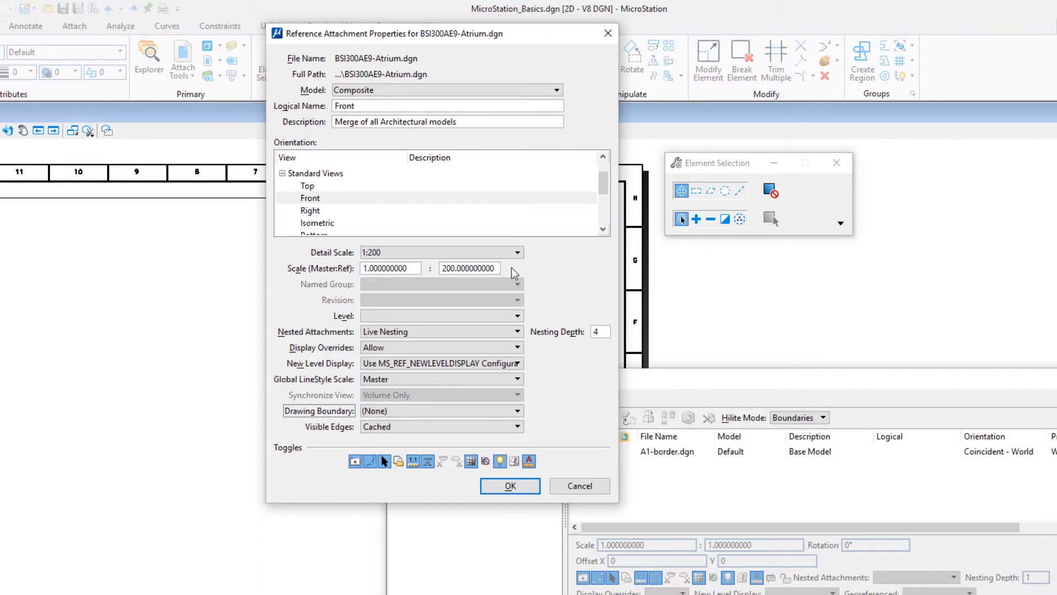
left_click(391, 267)
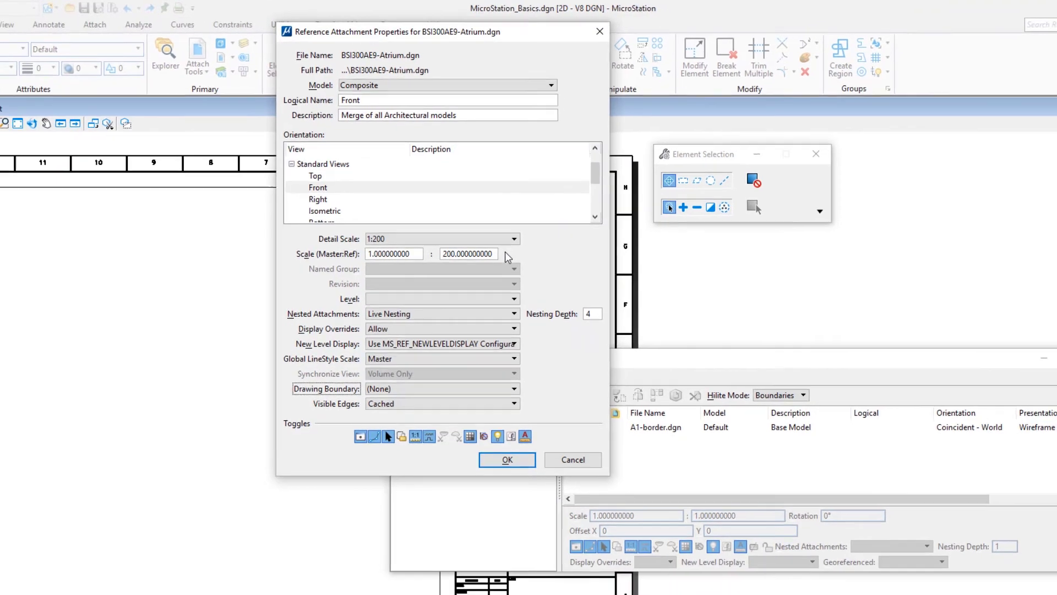
- Confirm the settings and place the front elevation near the top-left of the A1 border
left_click(506, 459)
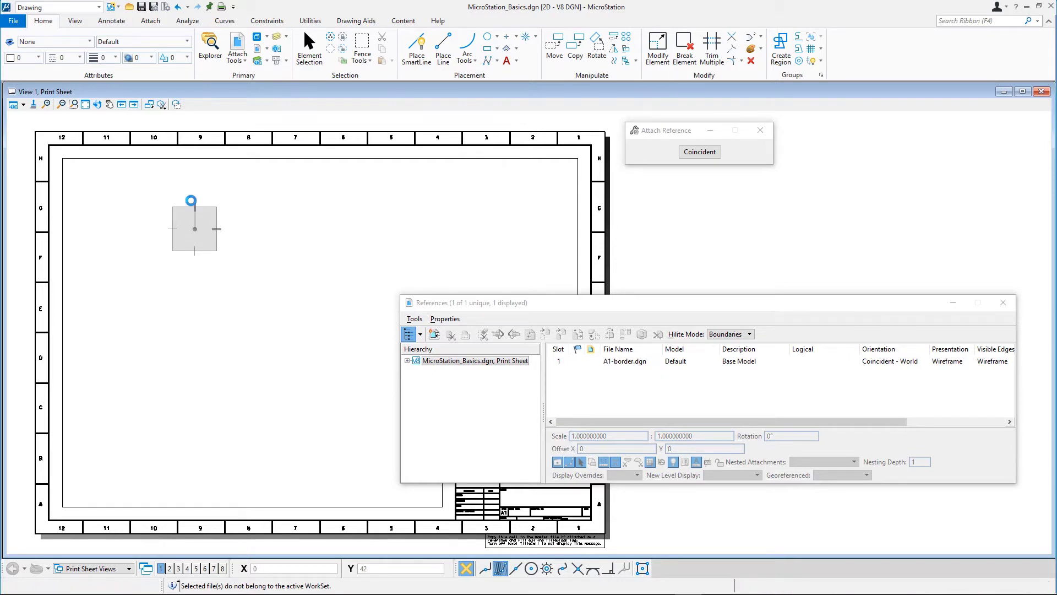
left_click(699, 152)
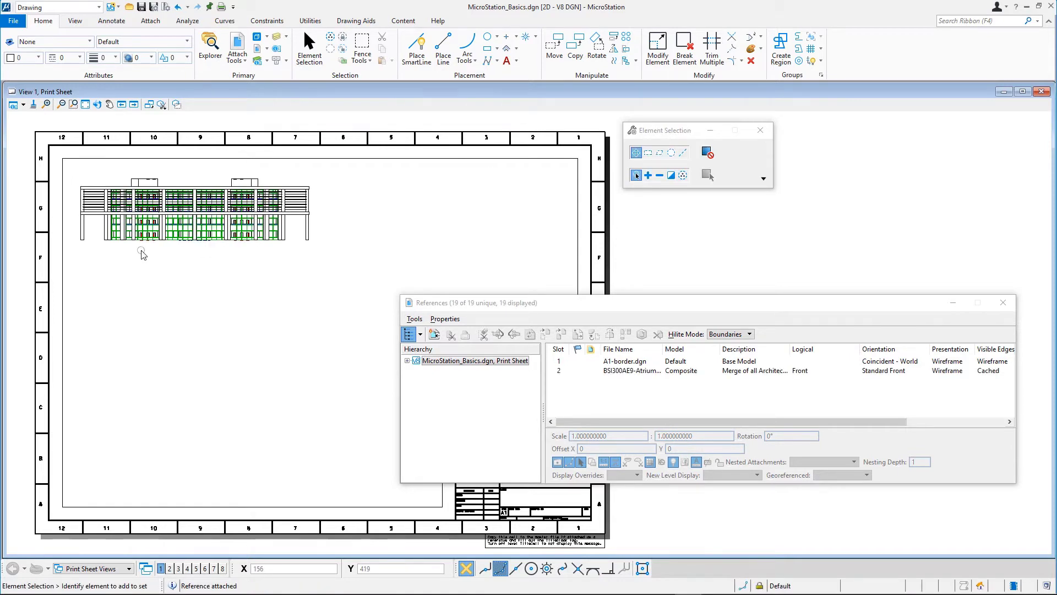
mouse_move(146, 256)
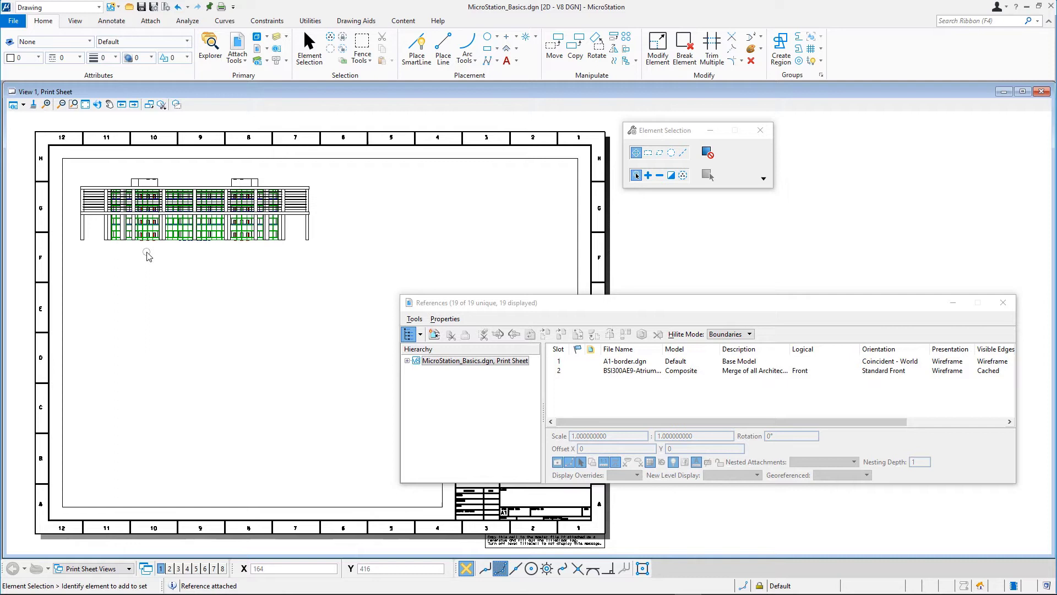
mouse_move(148, 254)
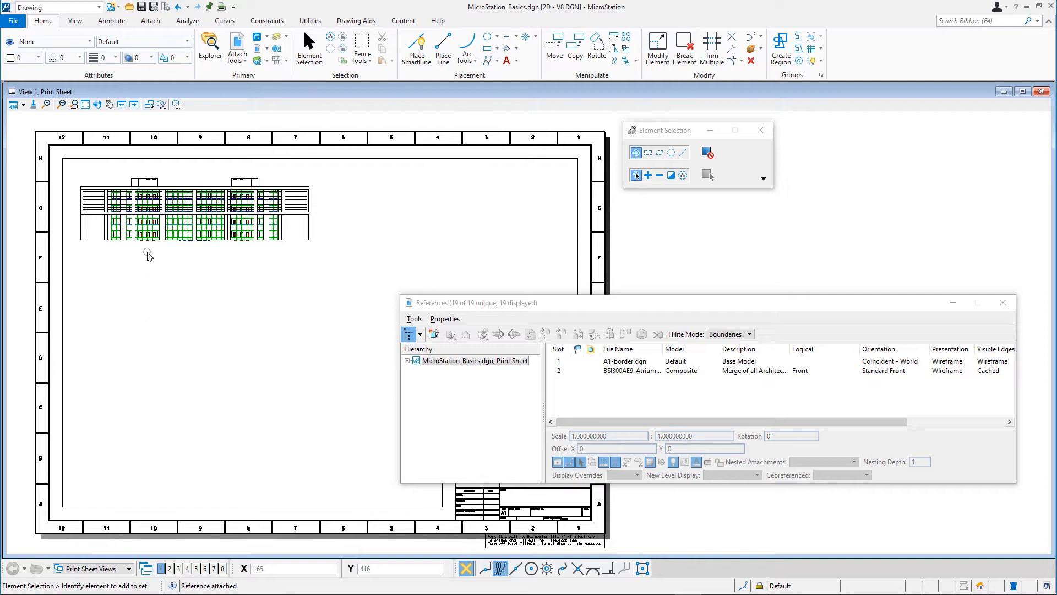
mouse_move(148, 256)
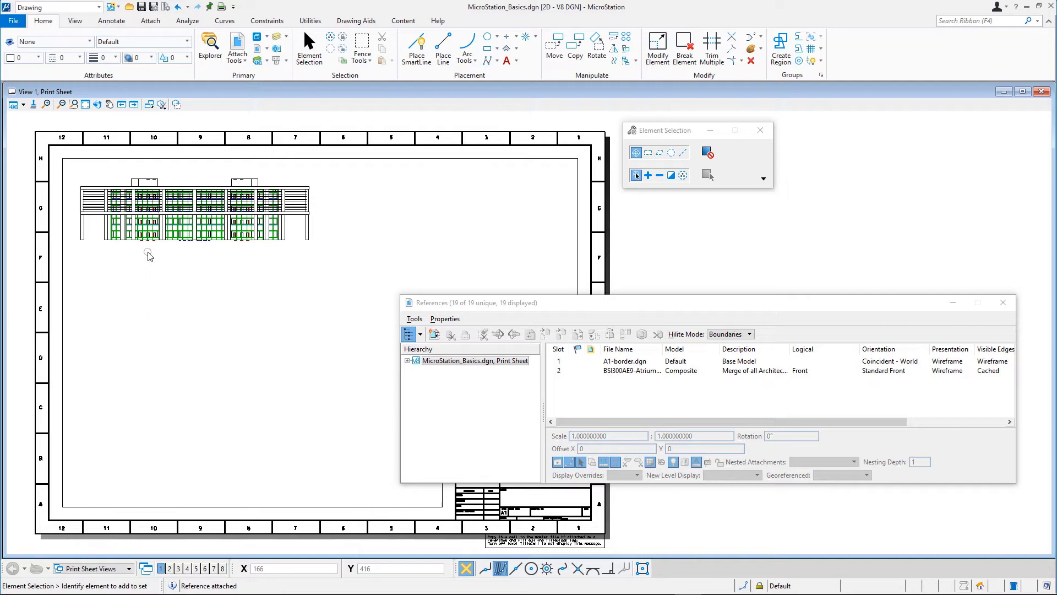
mouse_move(157, 262)
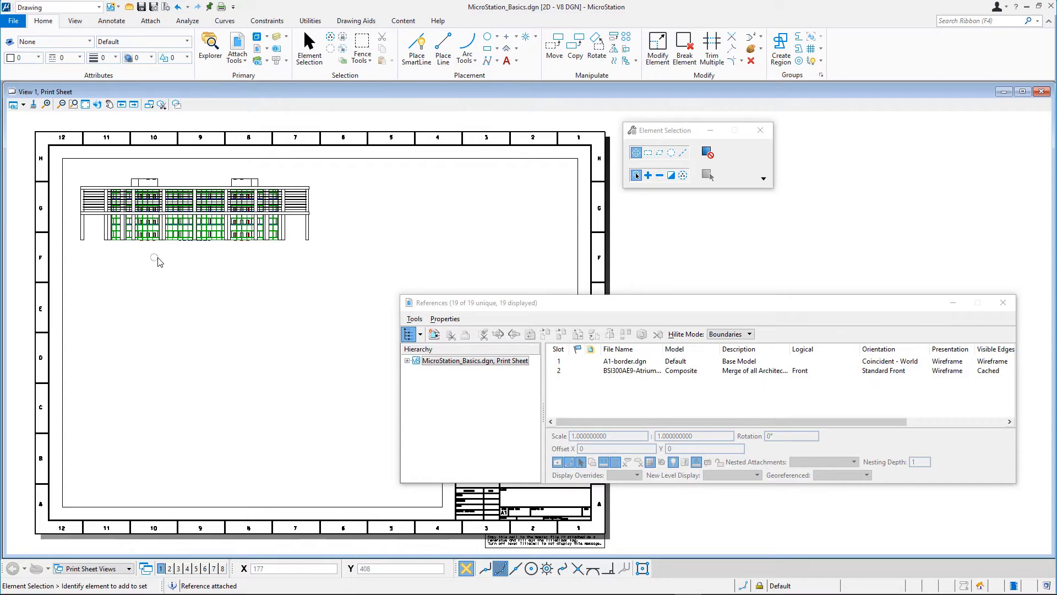
mouse_move(432, 334)
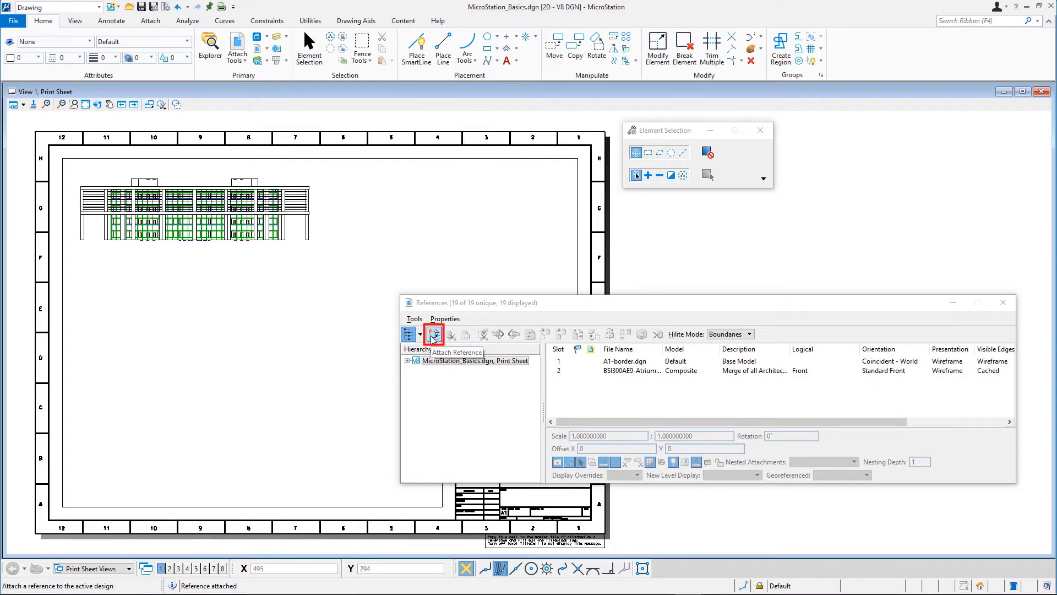
- Choose BSI300AE9-Atrium.dgn again for a second reference attachment
left_click(434, 334)
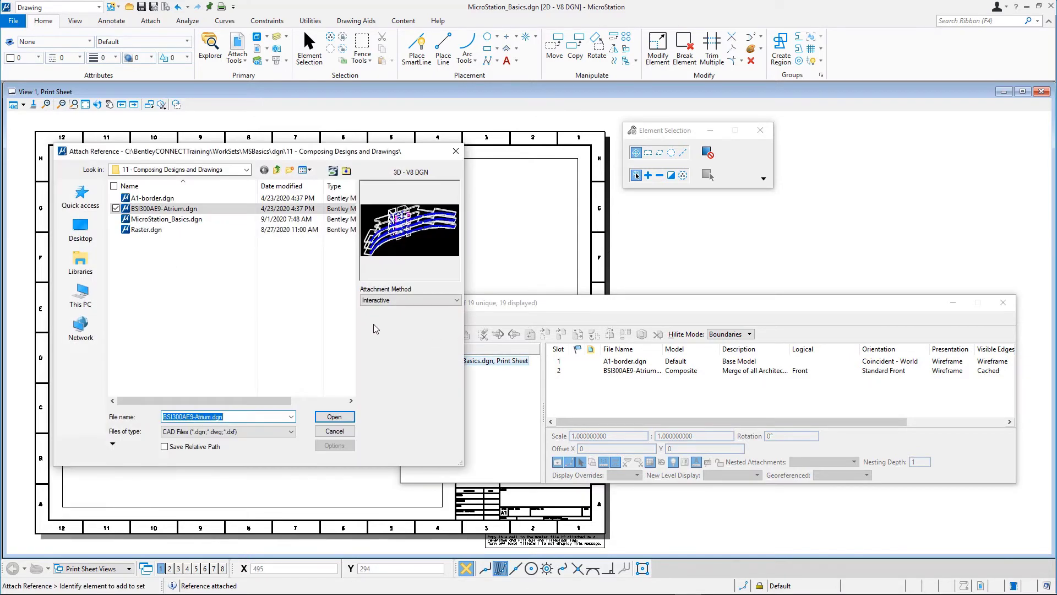
left_click(185, 208)
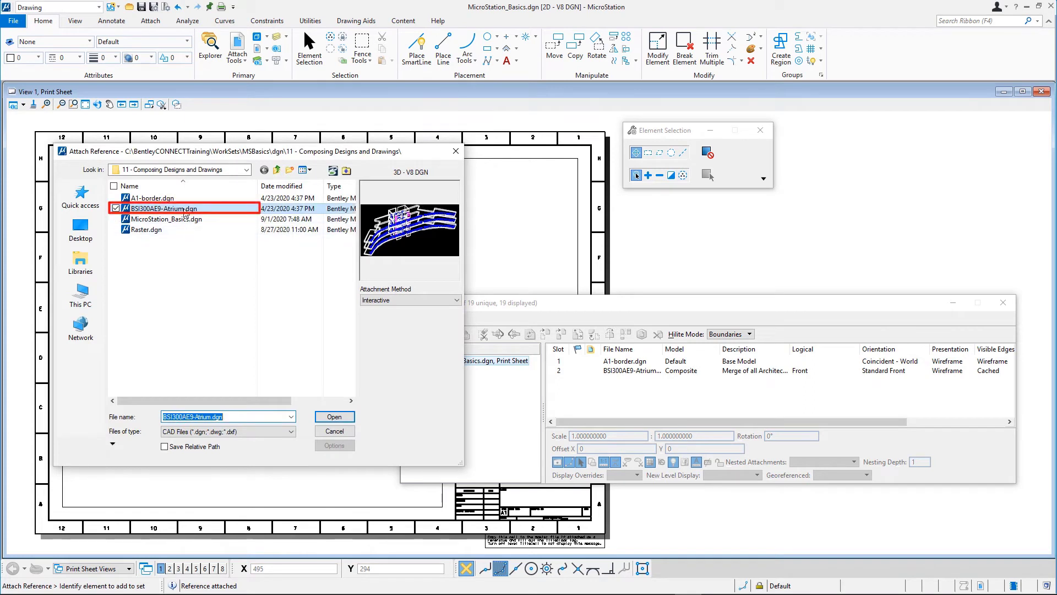
mouse_move(203, 211)
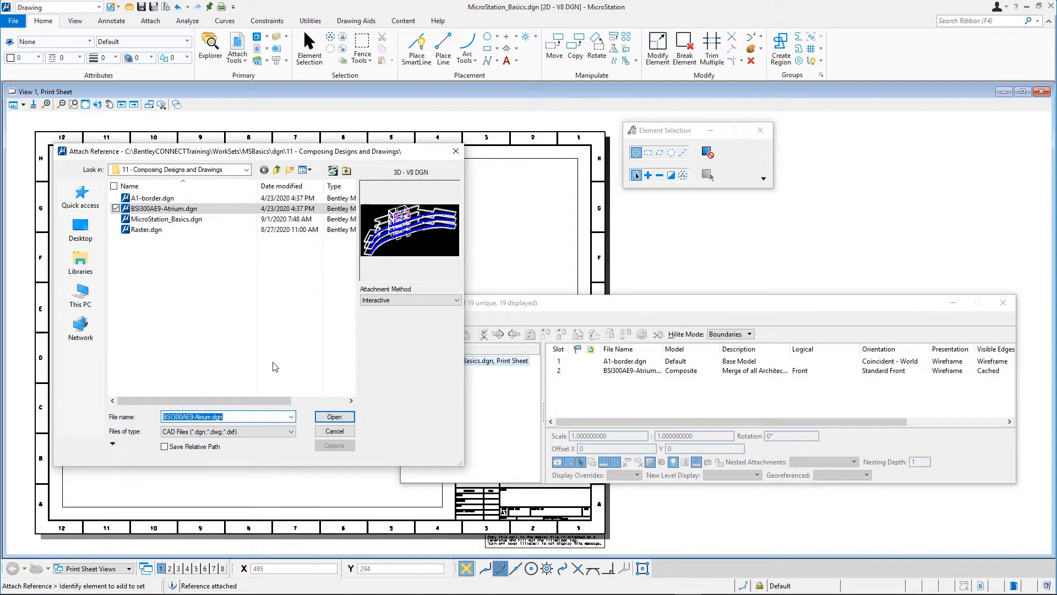
left_click(334, 416)
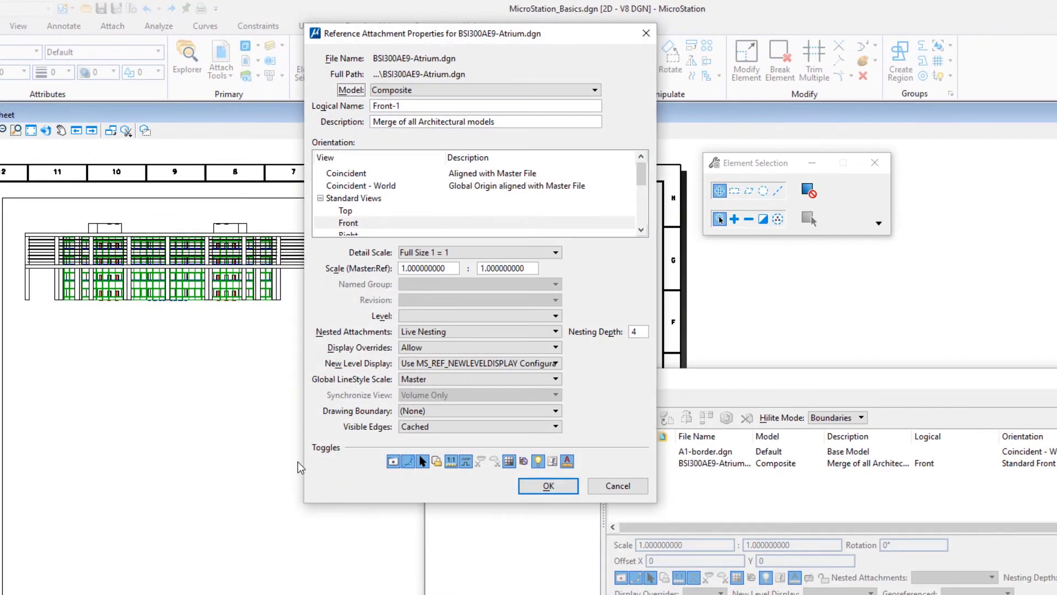
mouse_move(375, 134)
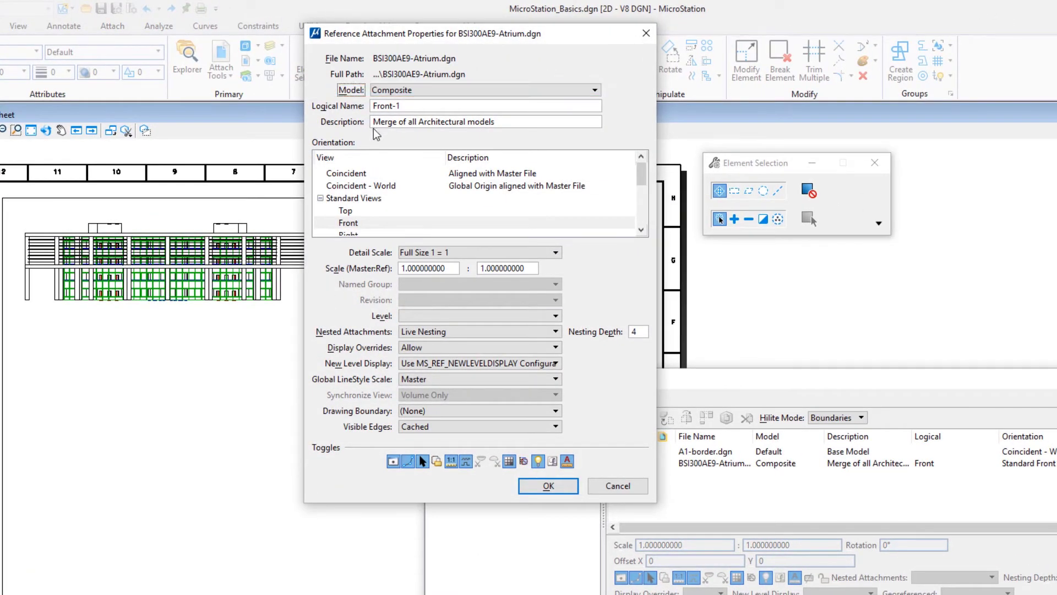
- Give the second attachment Top orientation at 1:100 detail scale and confirm it
left_click(485, 90)
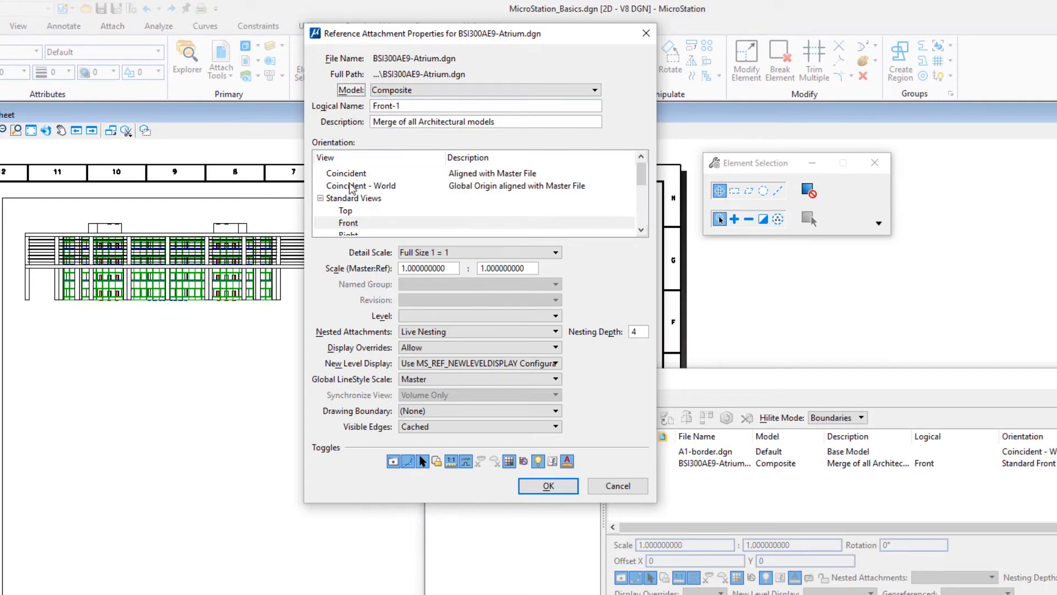
left_click(346, 210)
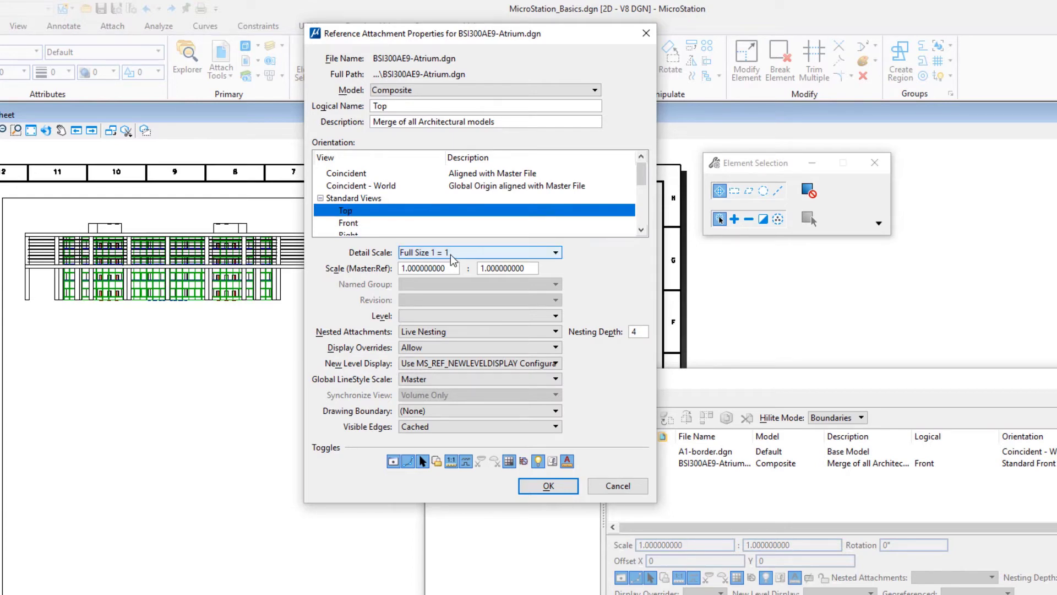
left_click(554, 251)
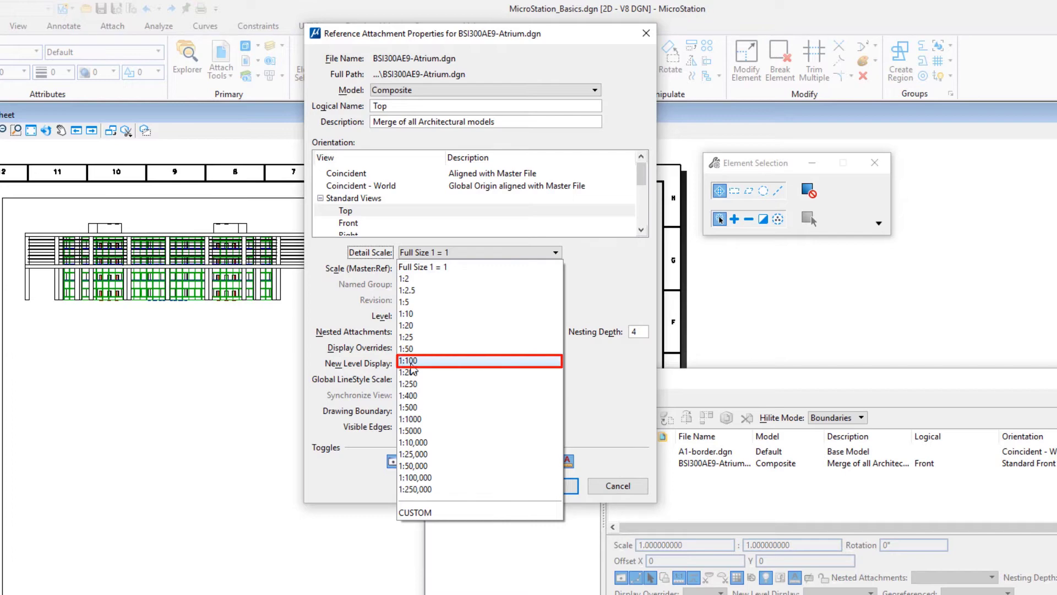
left_click(407, 362)
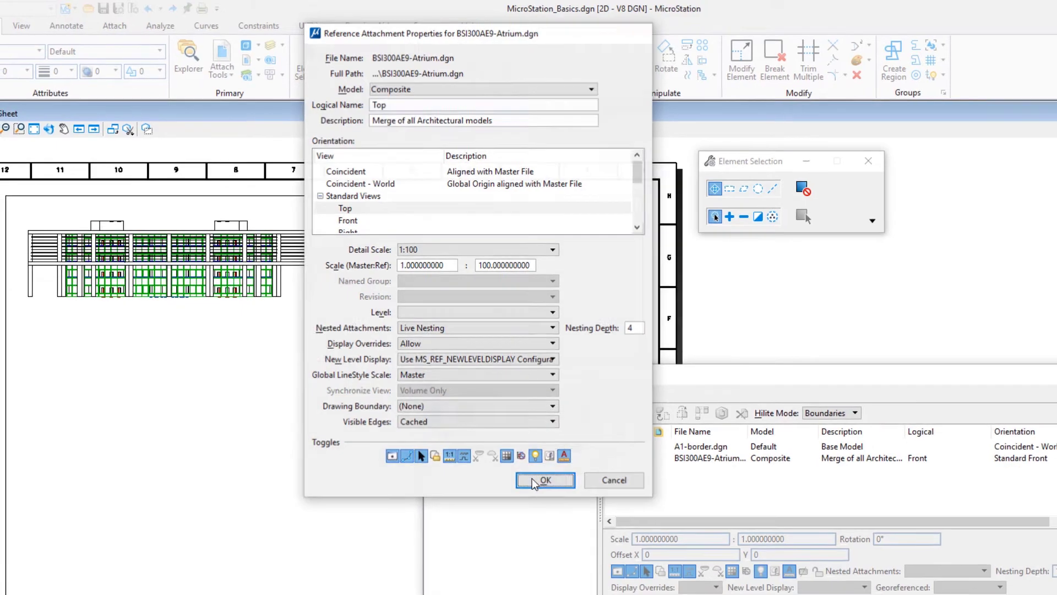
left_click(545, 479)
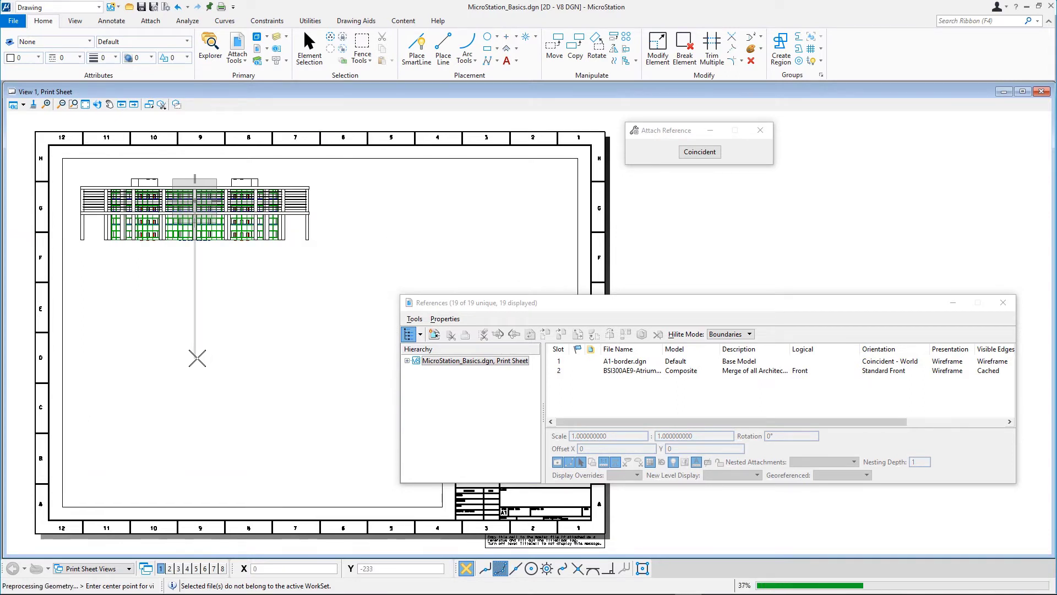
- Place the top-view plan on the sheet and rescale the attachment to 1:200
left_click(699, 152)
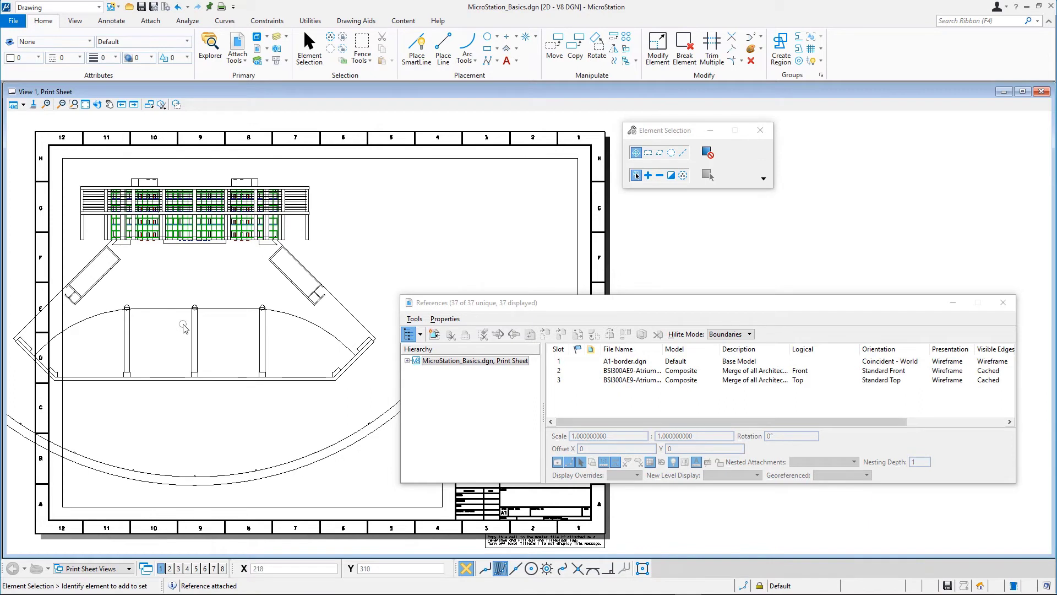
mouse_move(188, 327)
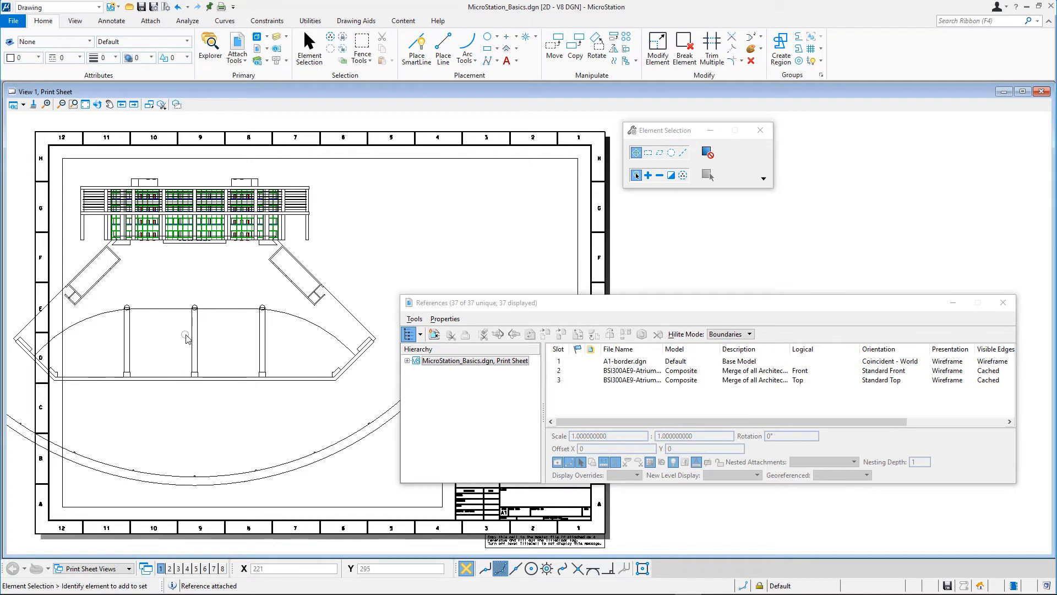
left_click(629, 380)
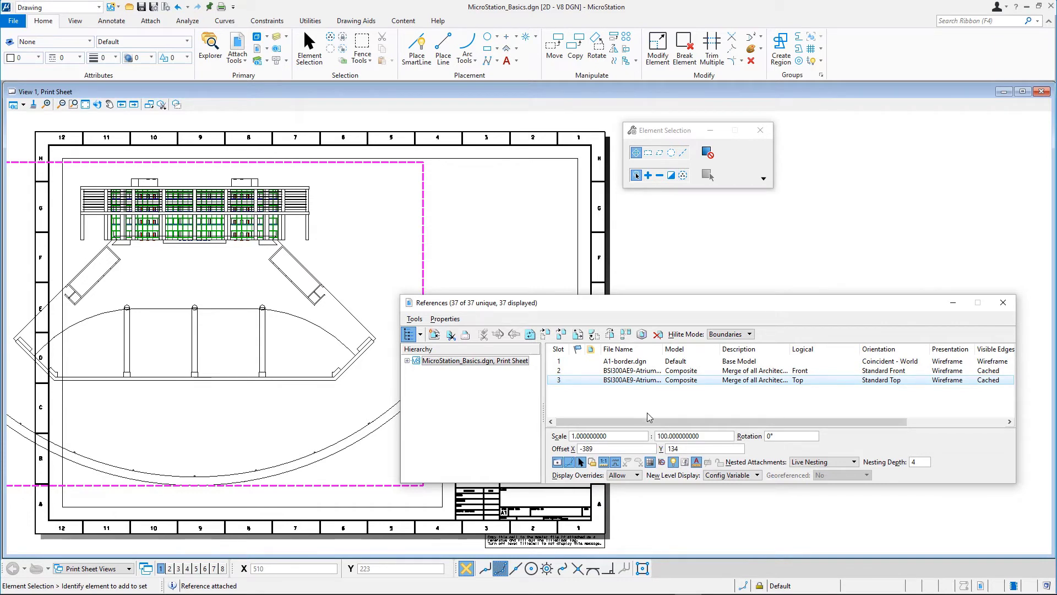
mouse_move(659, 440)
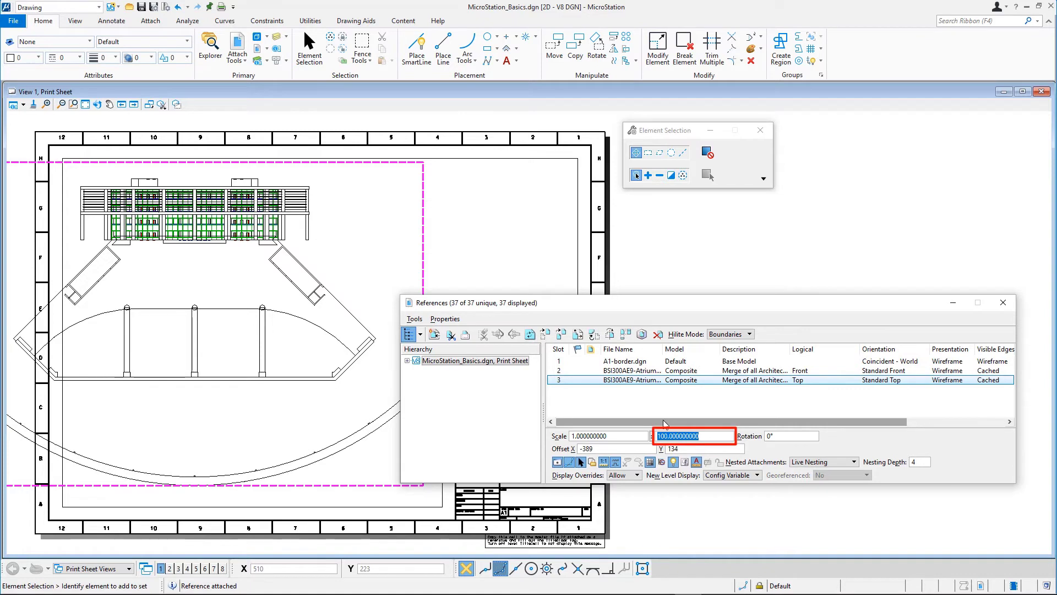
key("Tab")
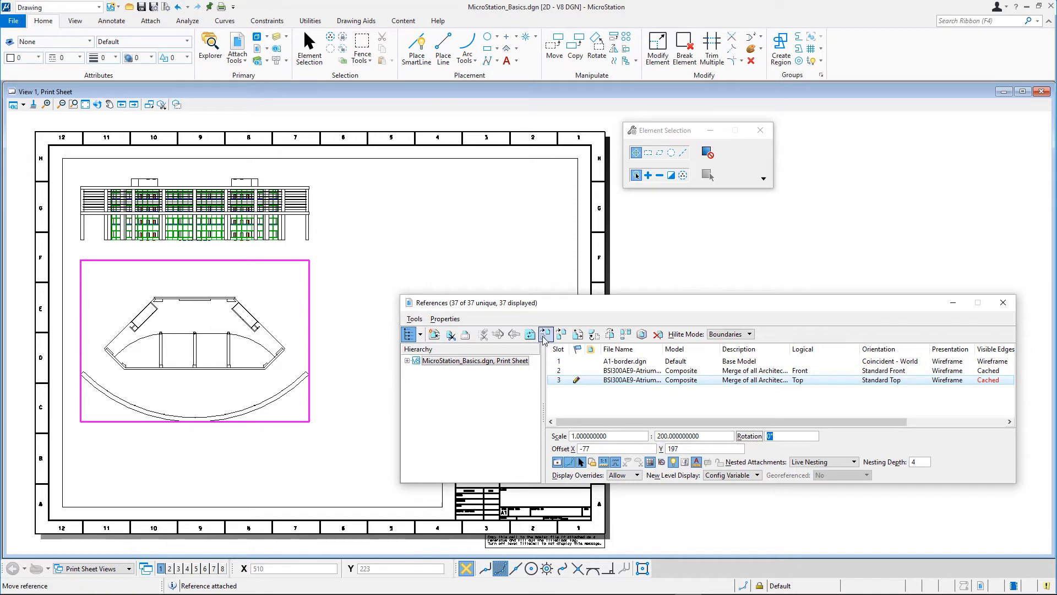
mouse_move(545, 334)
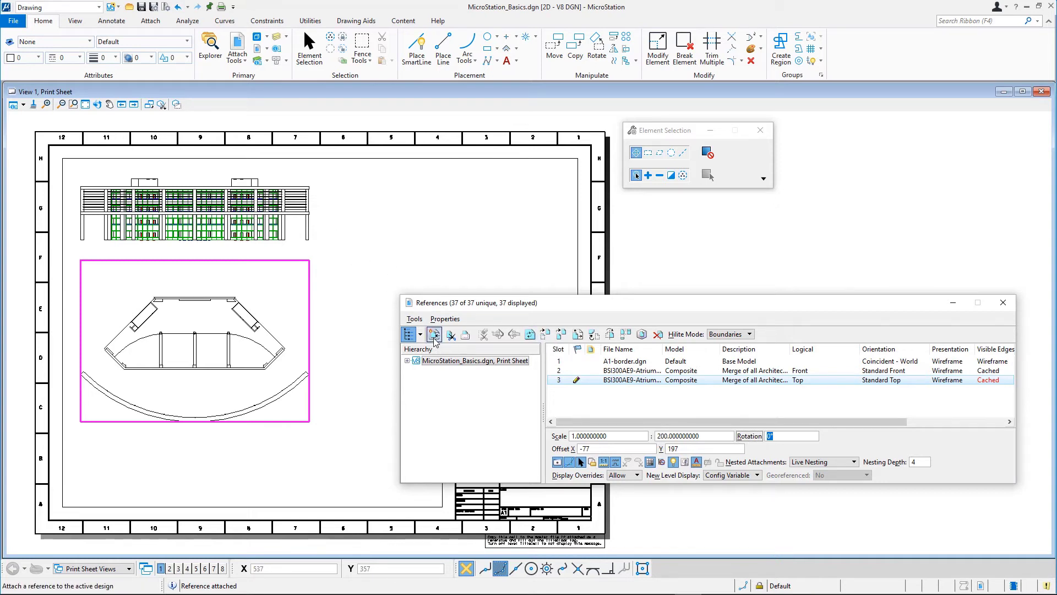
- Attach the Atrium file again, choosing its Restrooms model with Top orientation
left_click(434, 334)
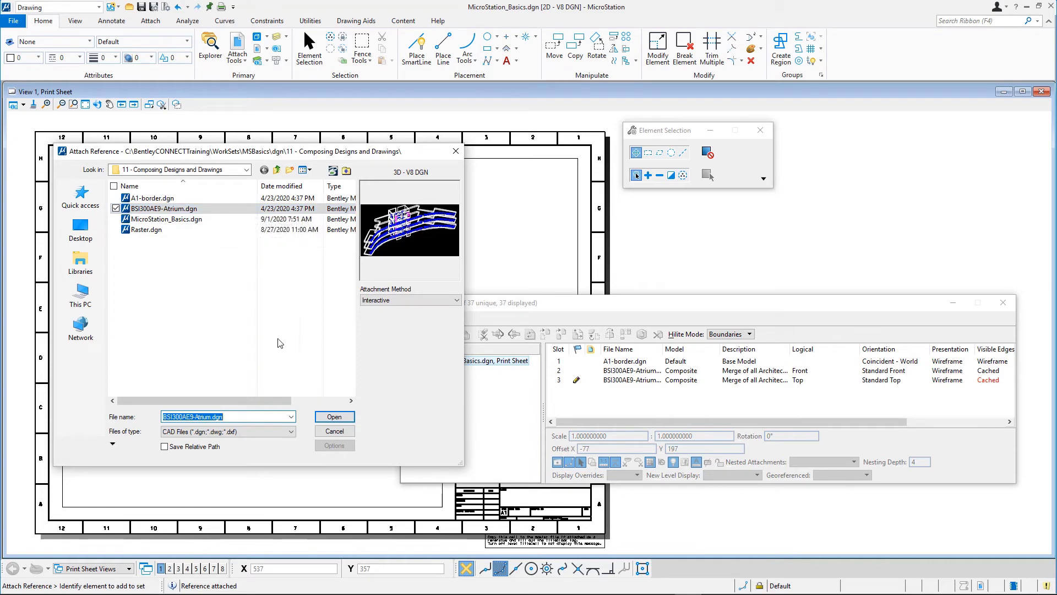
left_click(333, 416)
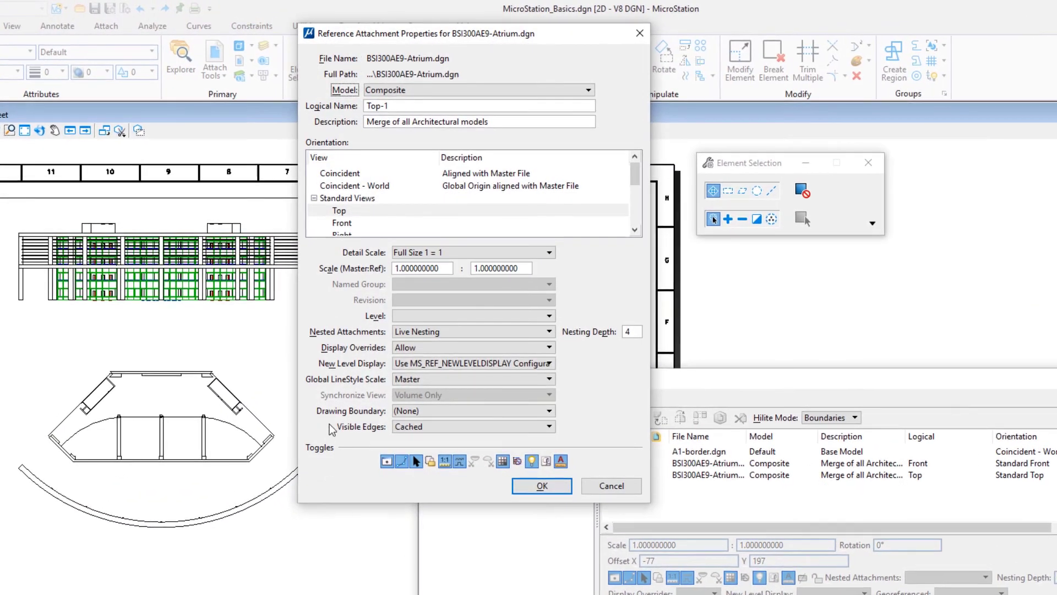
left_click(479, 89)
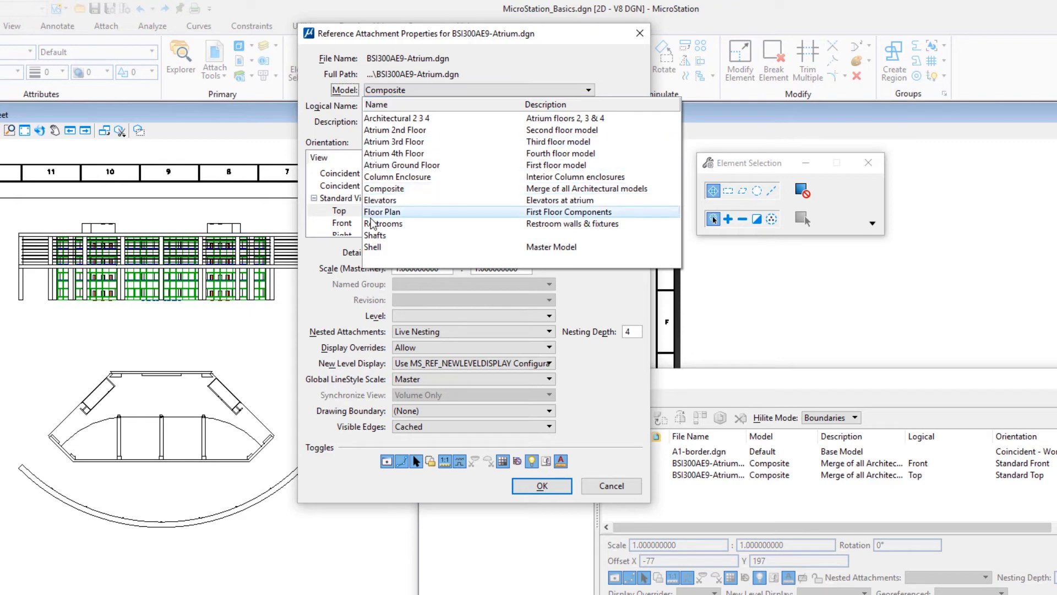
mouse_move(384, 223)
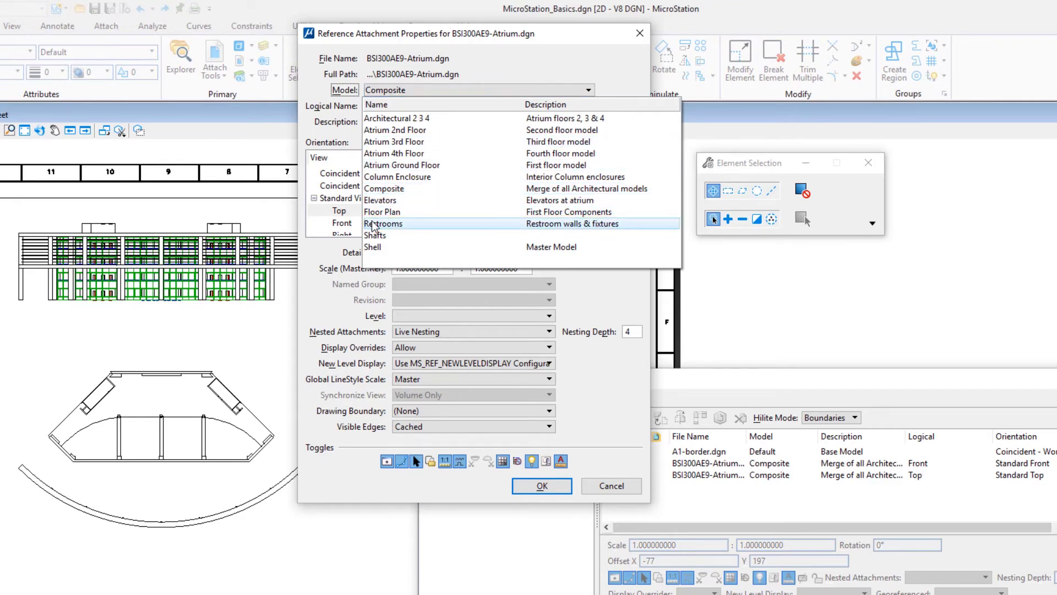
left_click(383, 223)
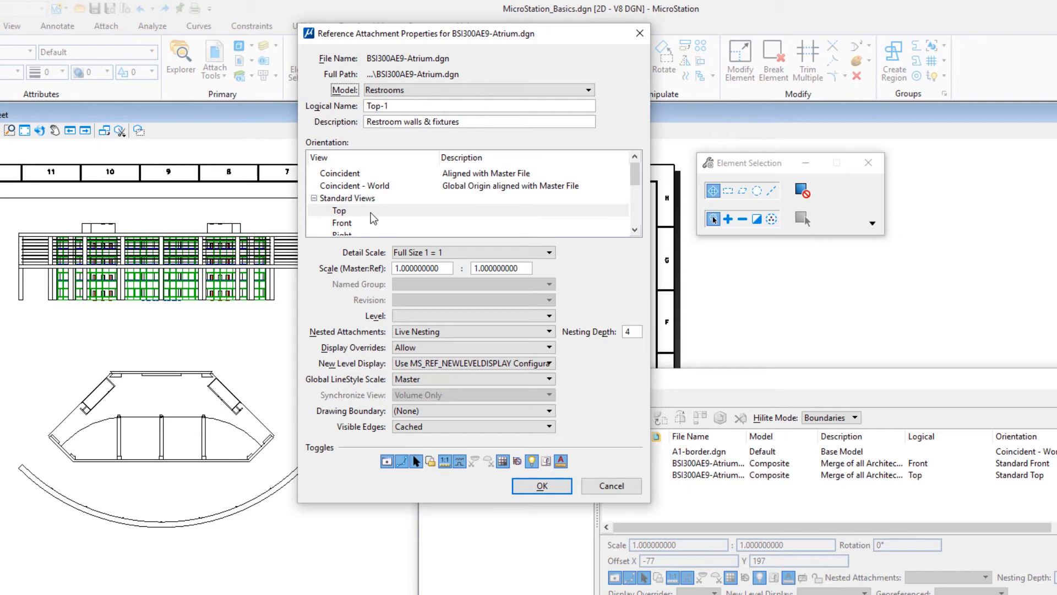
left_click(339, 209)
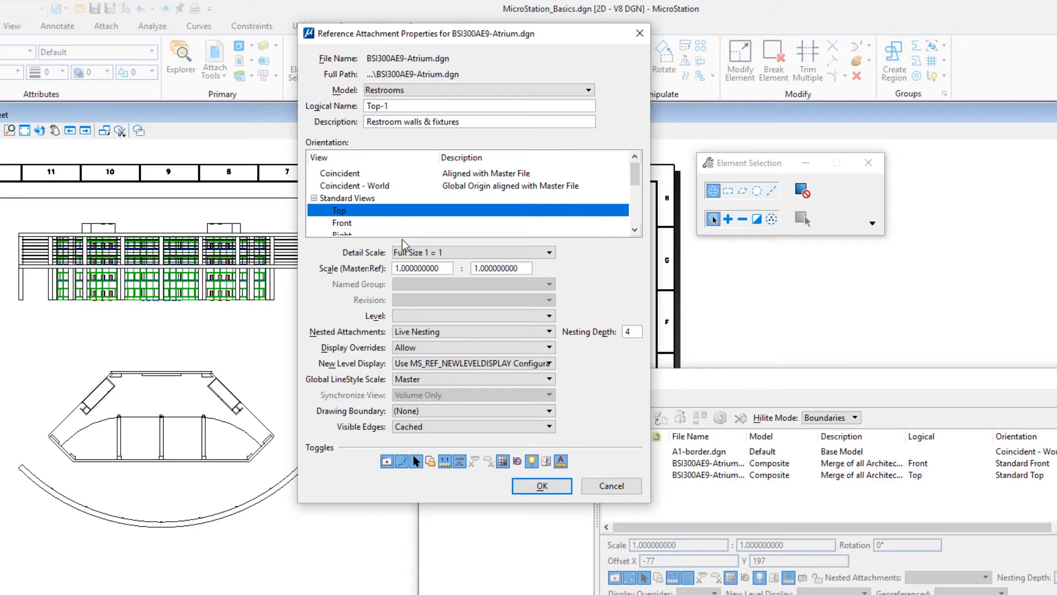
- Set the restroom attachment to 1:50 detail scale, adjust remaining options and confirm
left_click(547, 252)
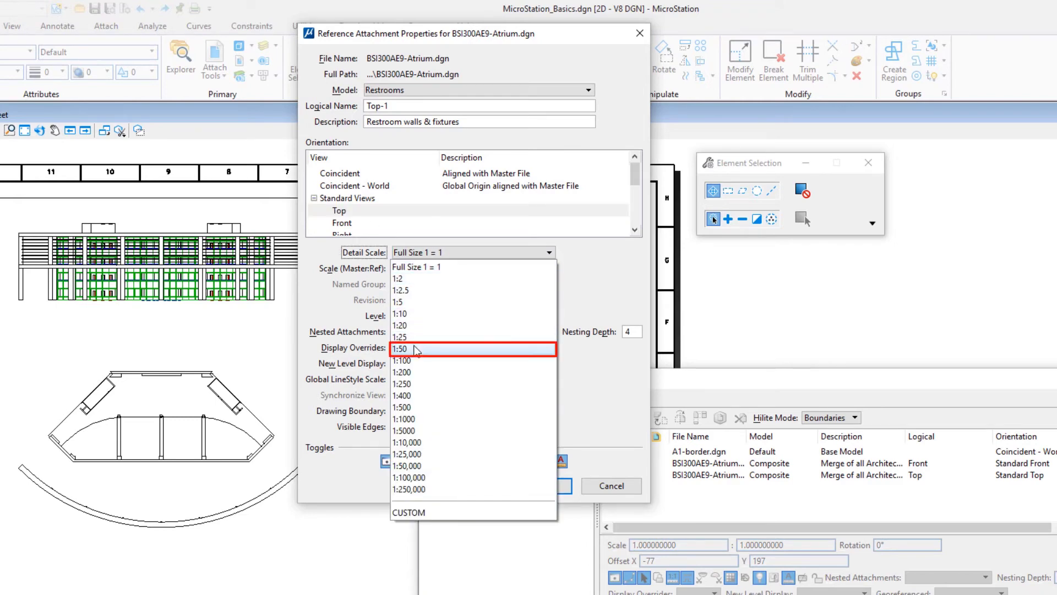
left_click(400, 349)
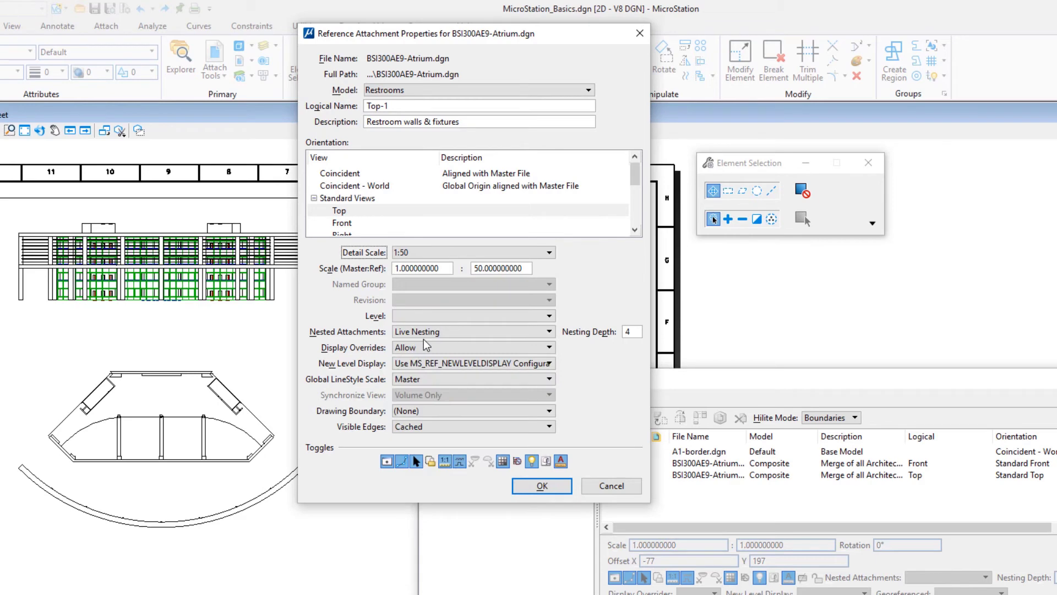
left_click(473, 332)
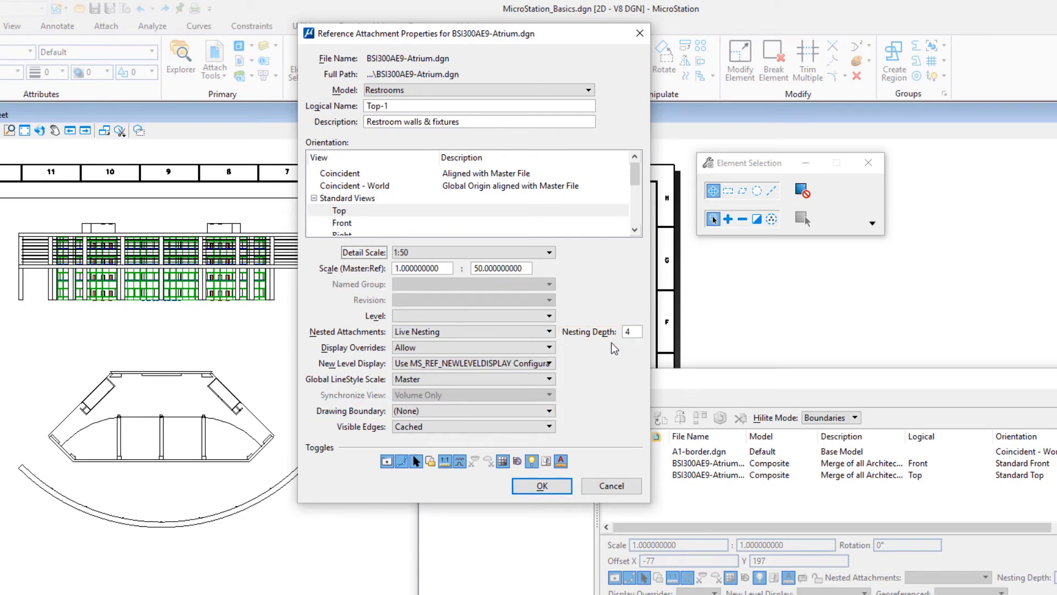
left_click(472, 411)
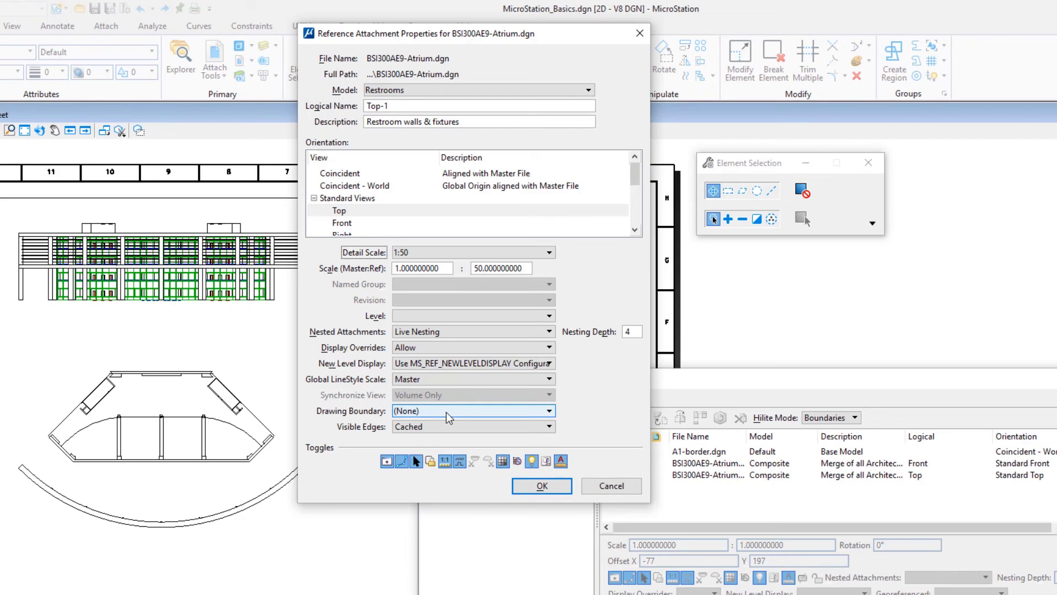
left_click(444, 461)
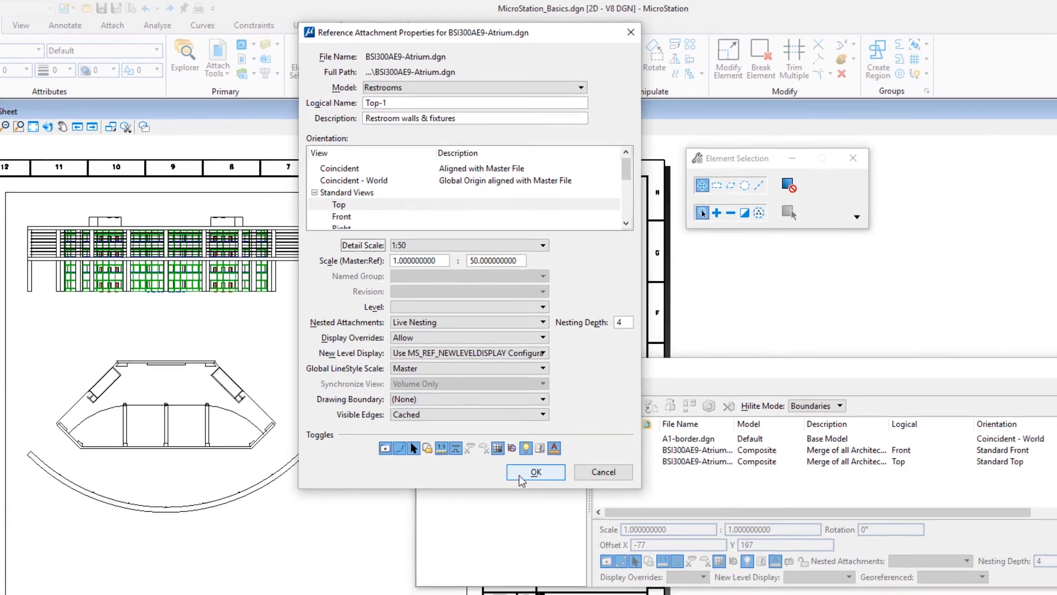
left_click(535, 471)
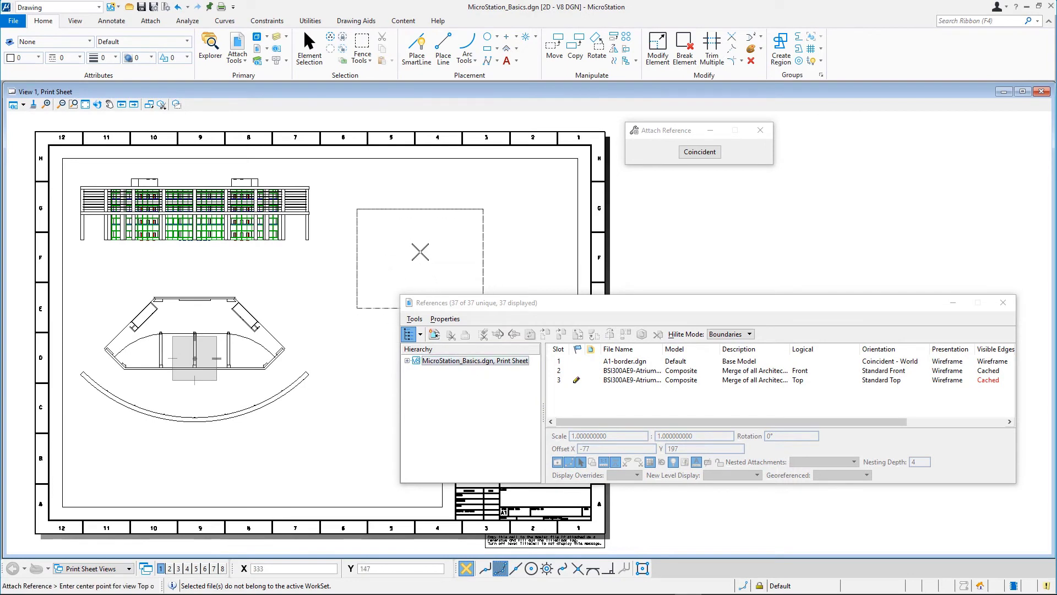
mouse_move(434, 244)
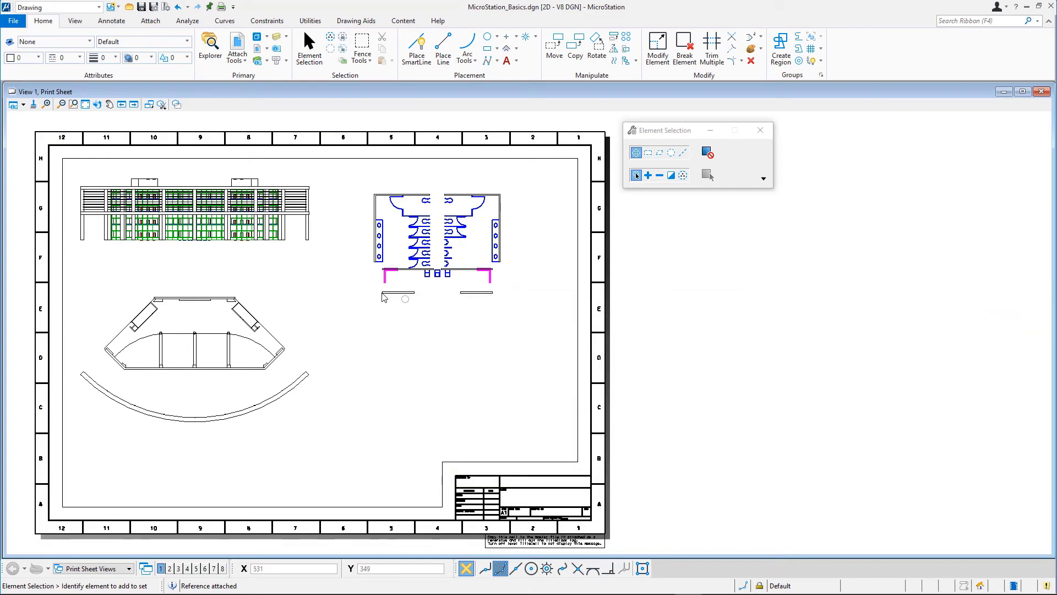
mouse_move(358, 262)
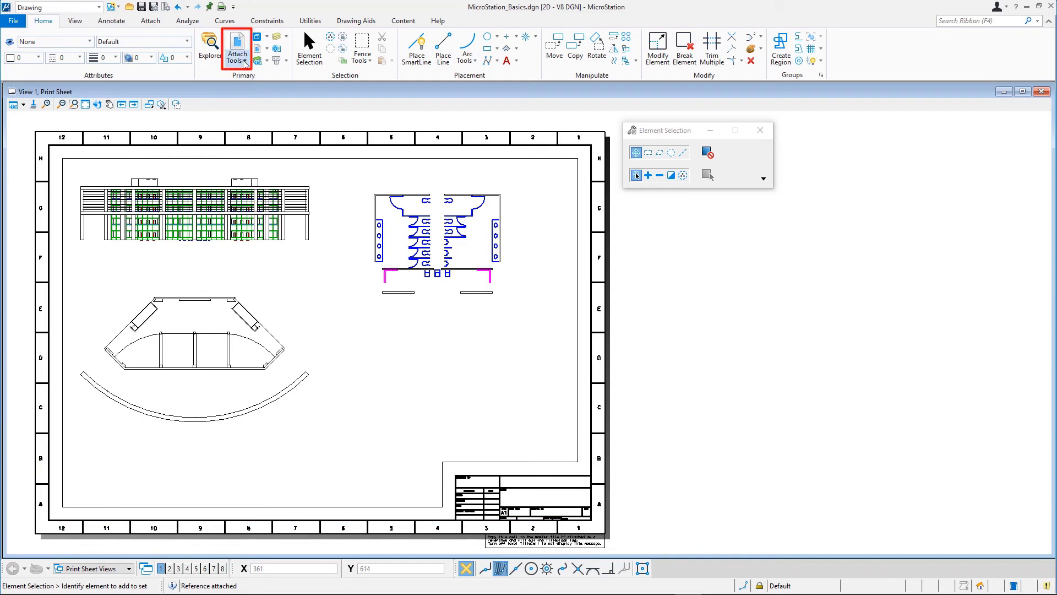
- In Raster Manager, attach Visualization-Master.jpg with Place Interactively and confirm the options
left_click(237, 50)
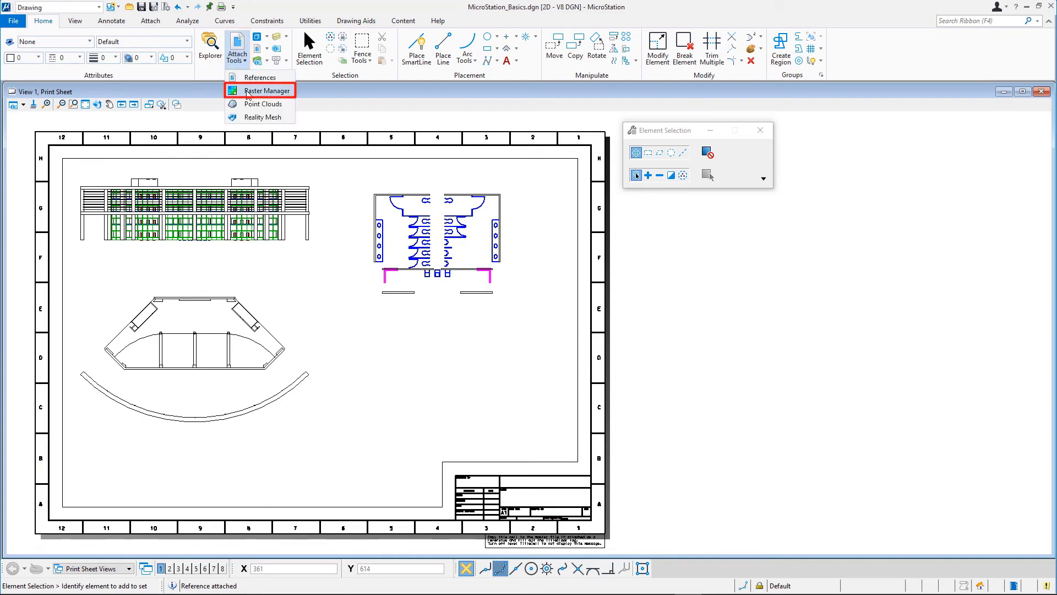
left_click(263, 89)
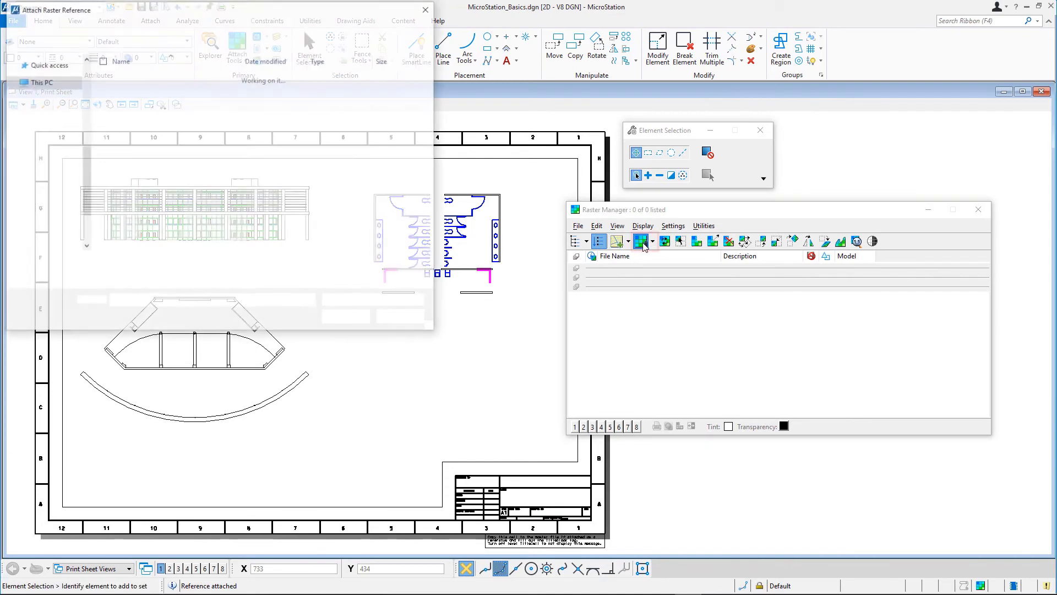
left_click(156, 145)
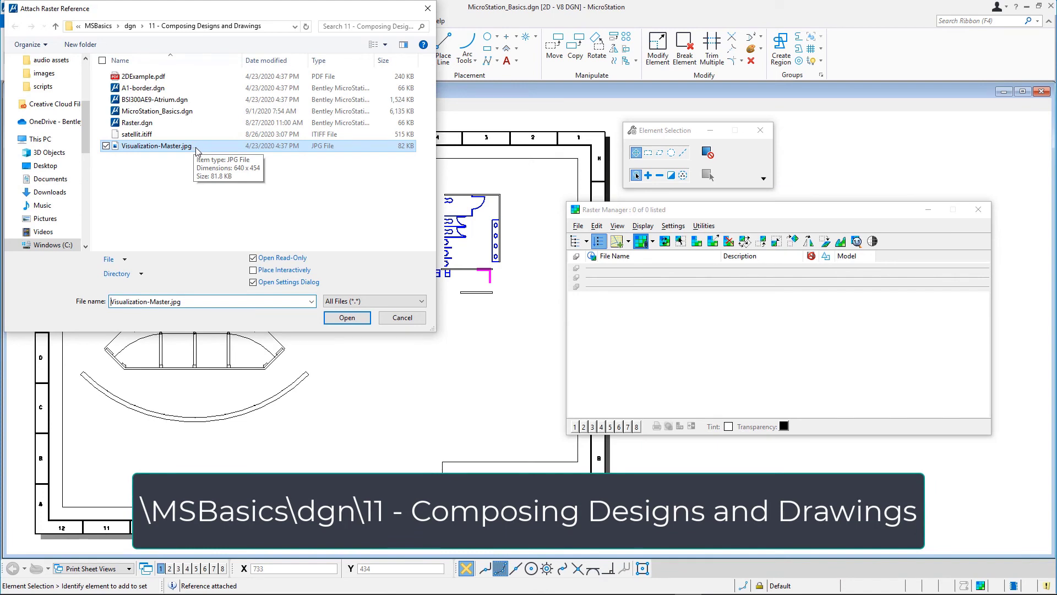
left_click(254, 269)
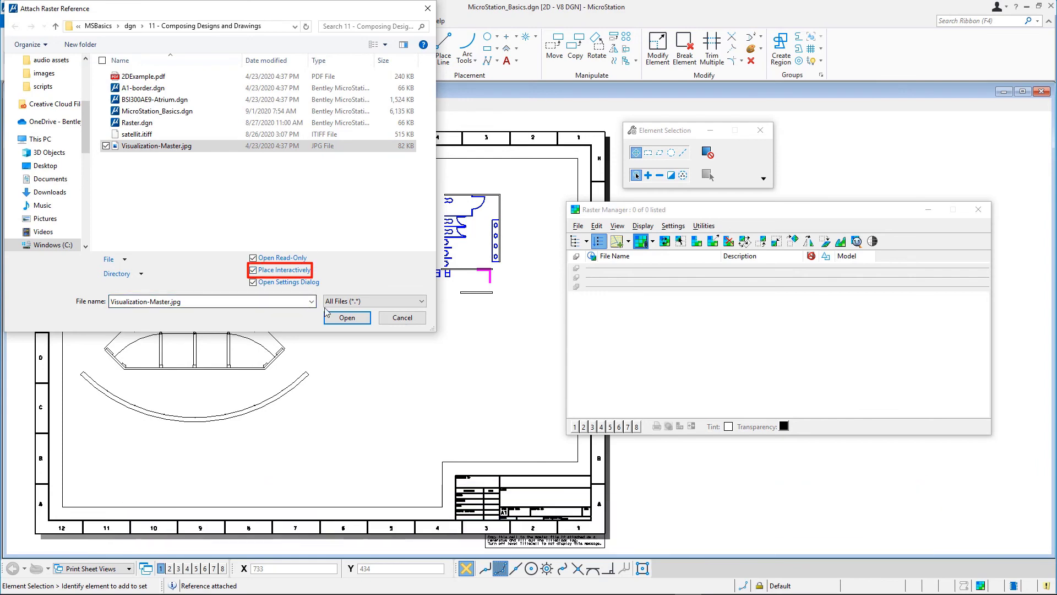
left_click(347, 317)
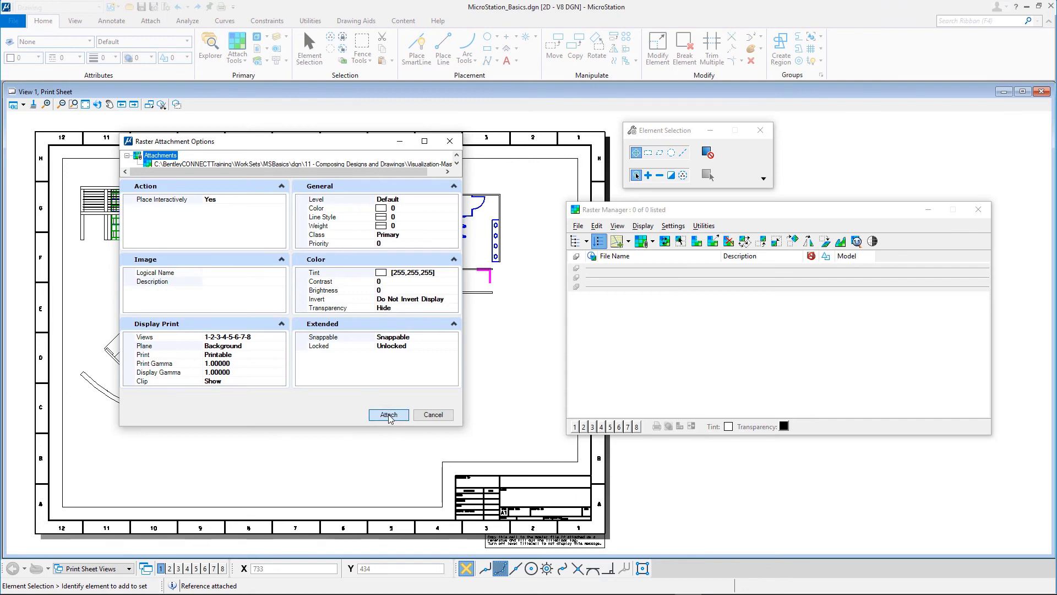
left_click(387, 414)
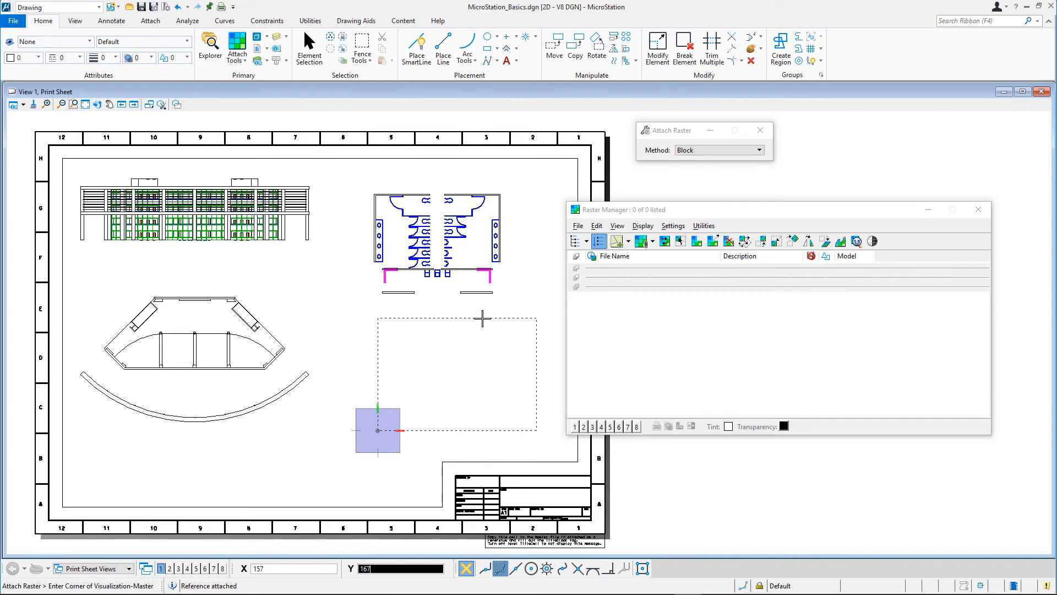
- Set the image's second corner to size it below the restroom detail
left_click(481, 317)
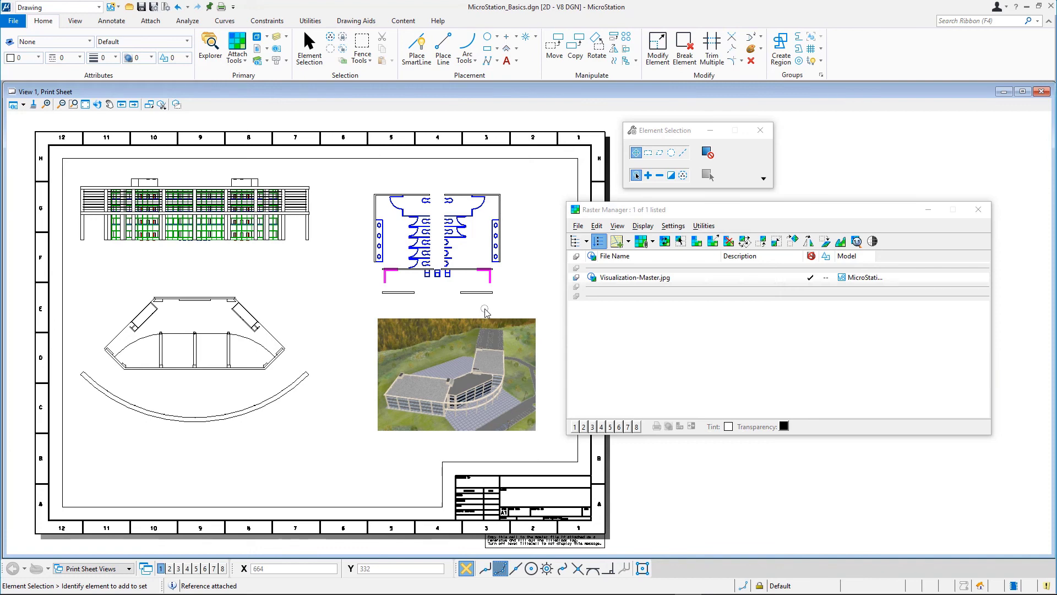
mouse_move(455, 297)
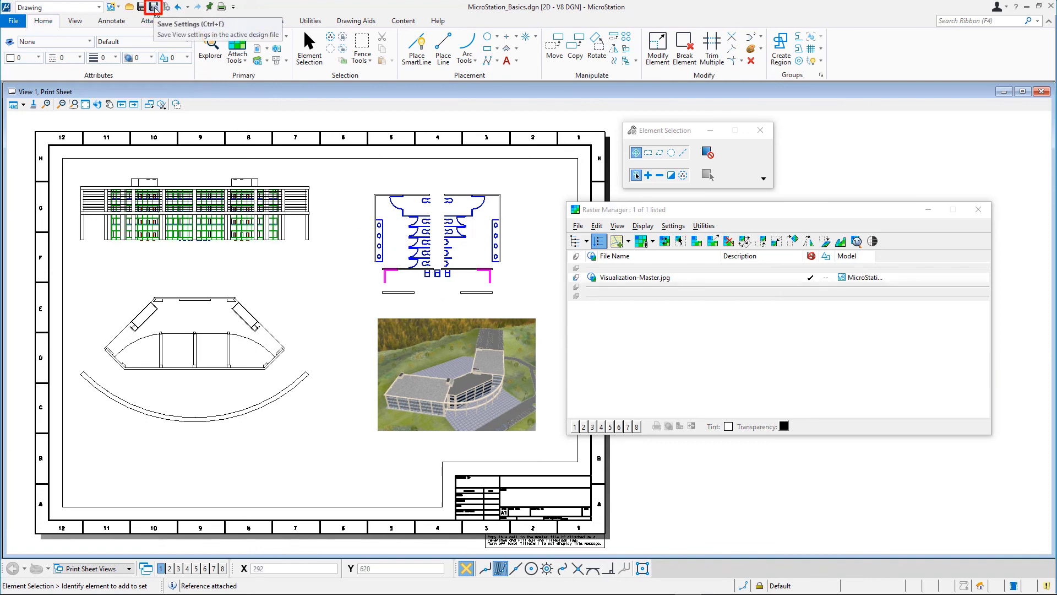
- Save the view settings and close the drawing back to the WorkSet start page
left_click(154, 7)
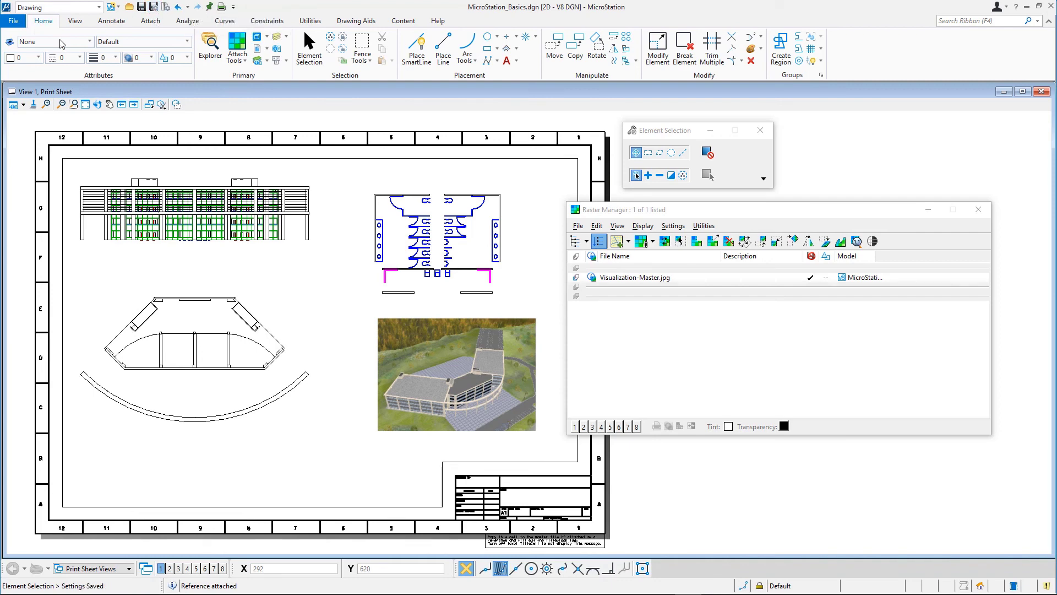
left_click(12, 21)
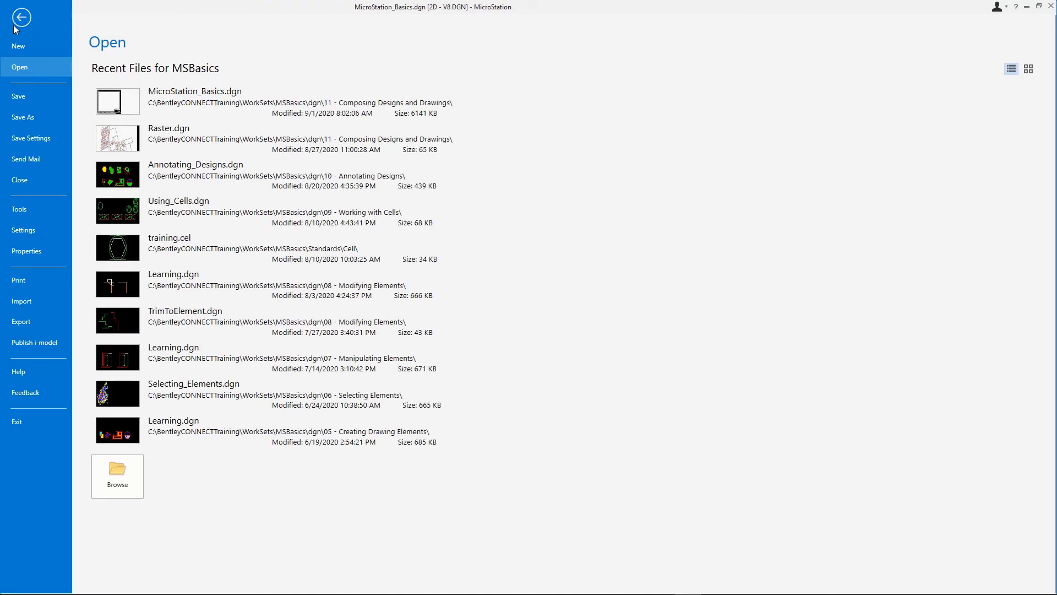
left_click(21, 16)
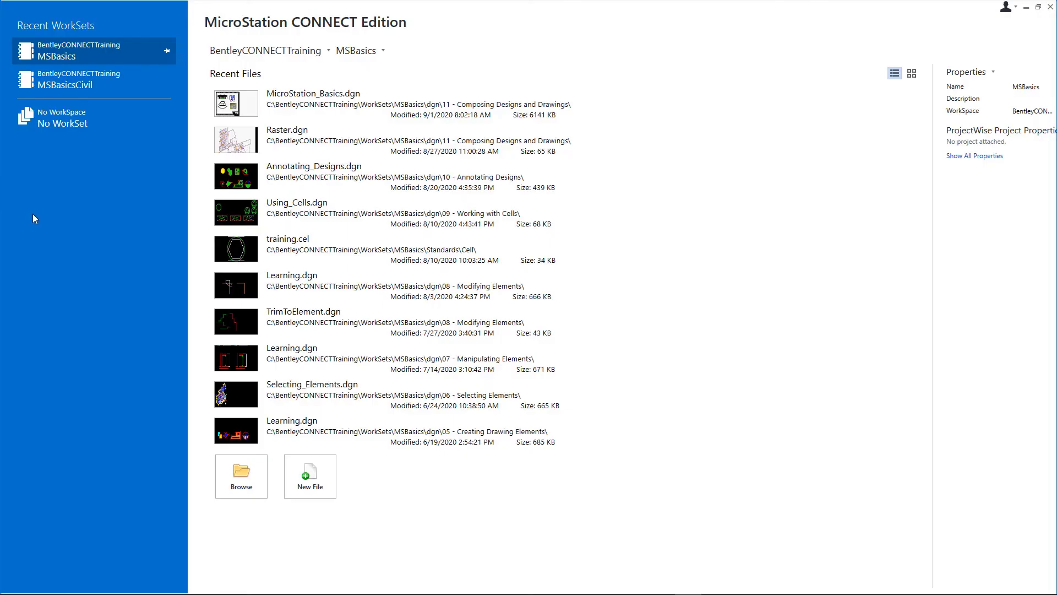